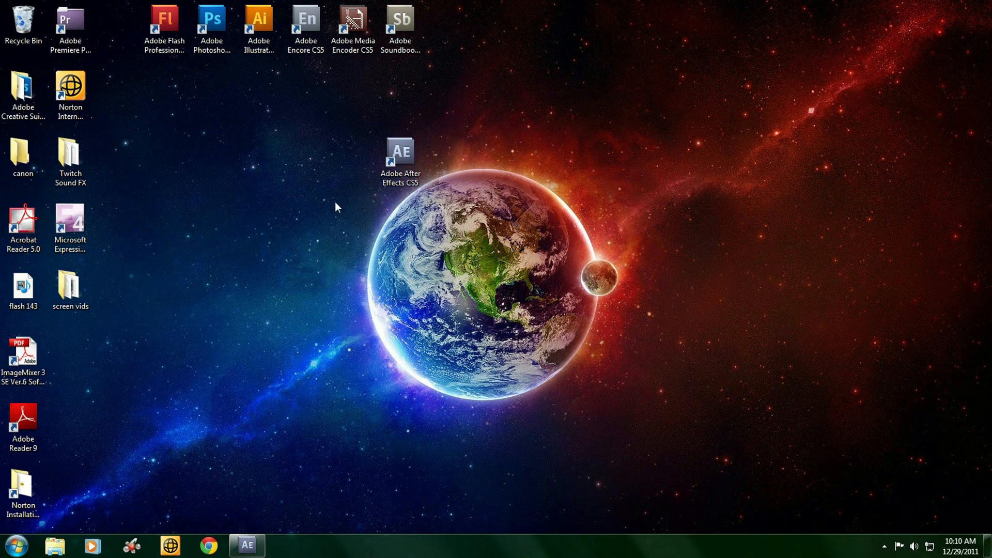
- Move the Flash shortcut beside After Effects, put Premiere Pro back, and switch to After Effects
left_click_drag(164, 19, 461, 230)
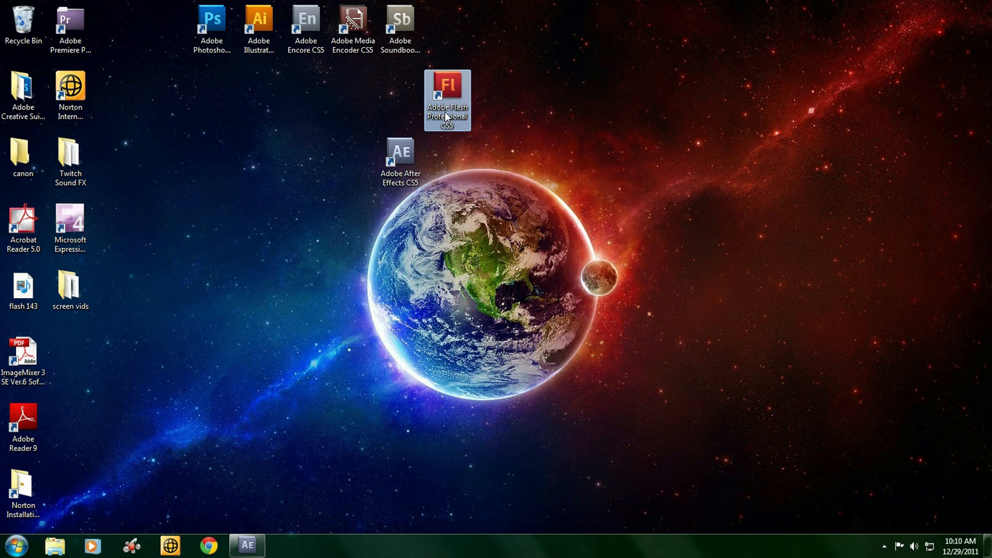
left_click(71, 29)
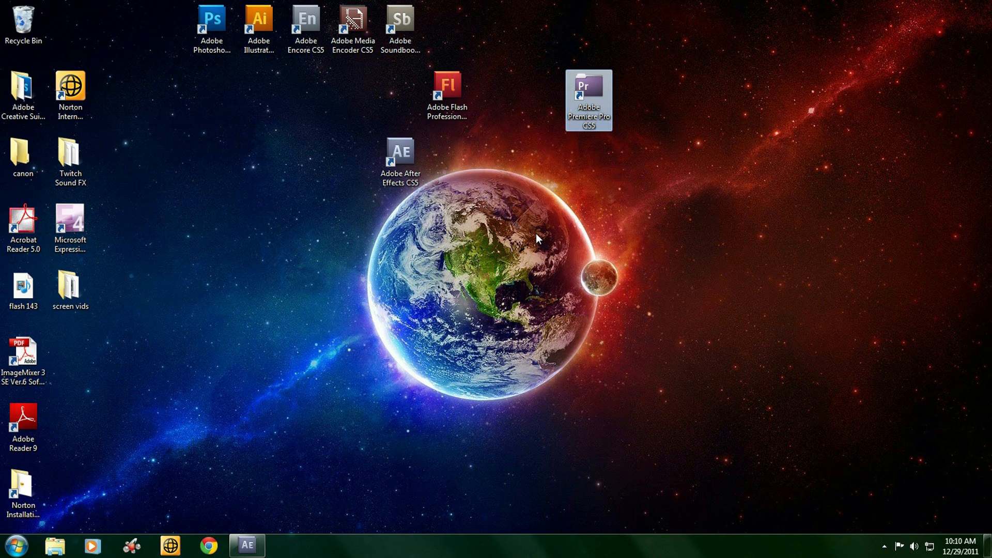
left_click_drag(588, 100, 71, 33)
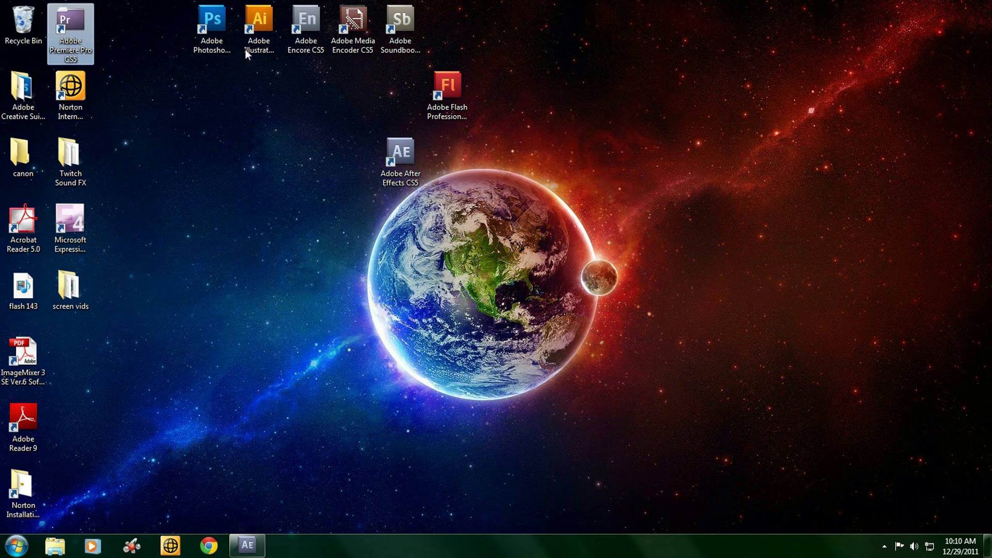
left_click(304, 30)
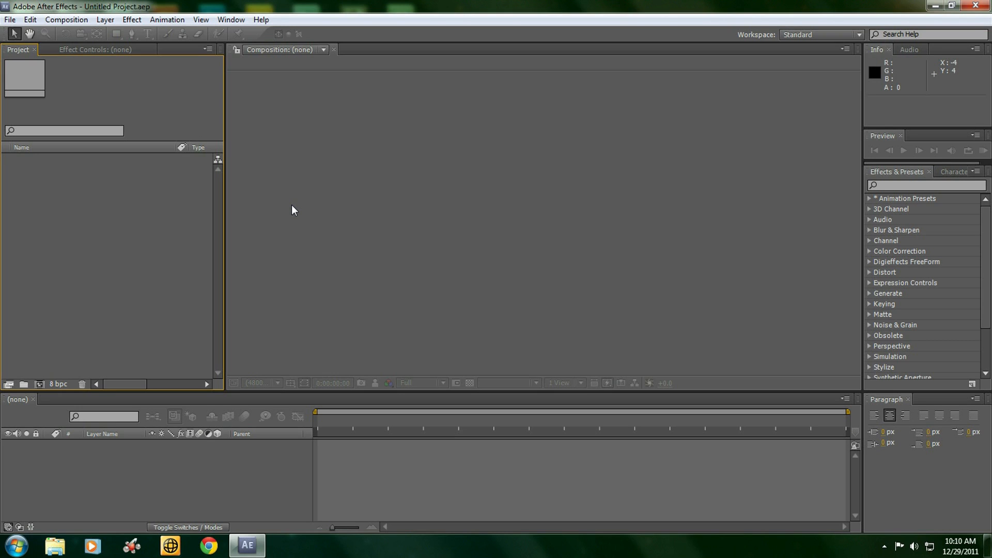
mouse_move(23, 22)
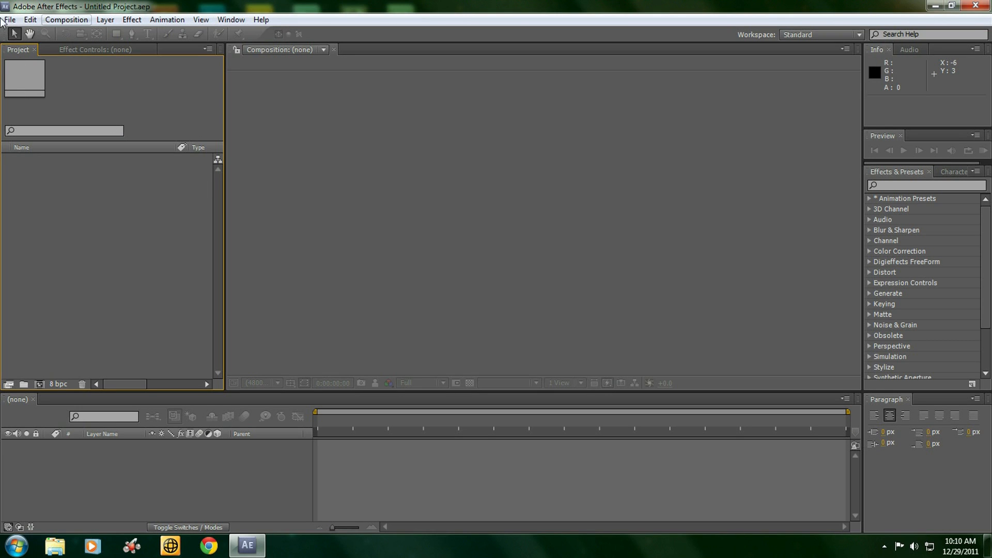
left_click(9, 20)
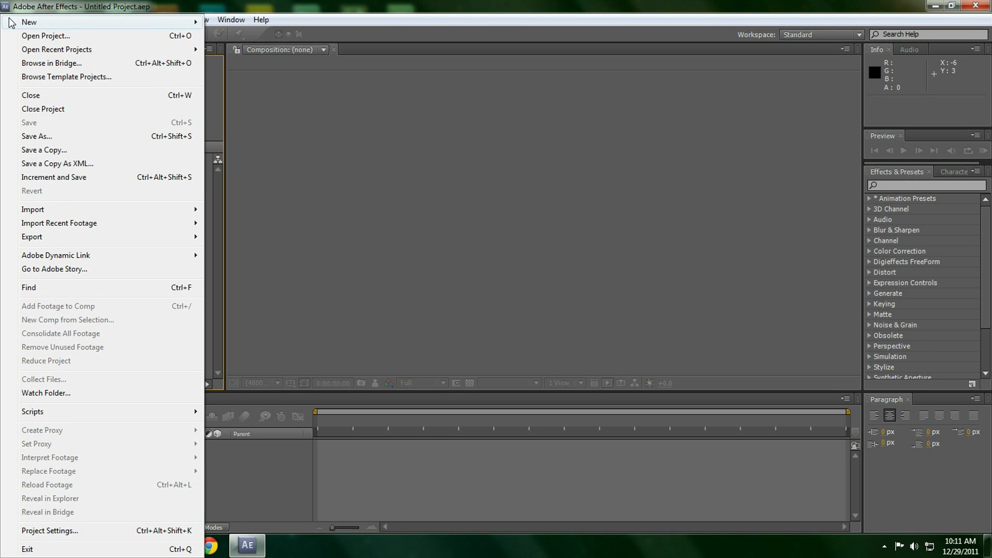
mouse_move(29, 22)
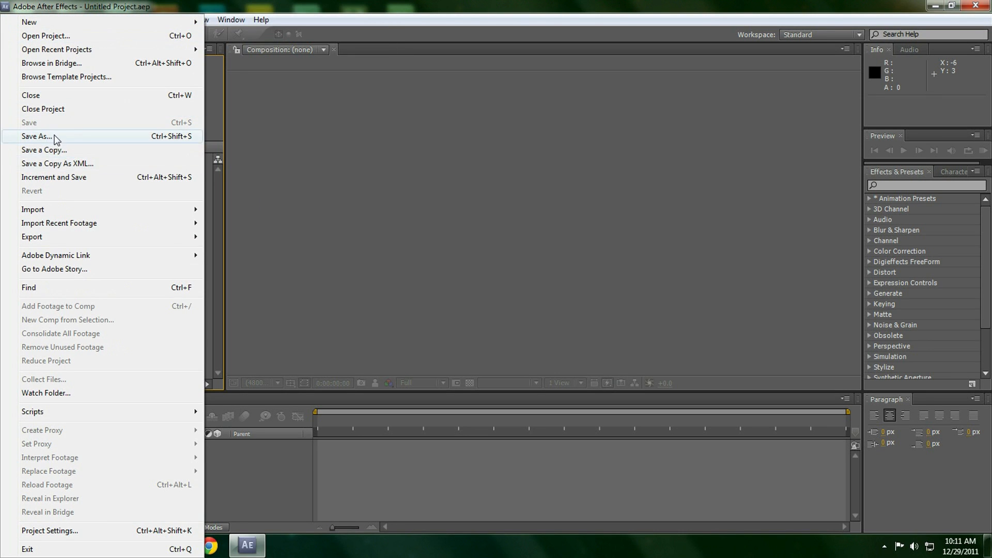
mouse_move(56, 213)
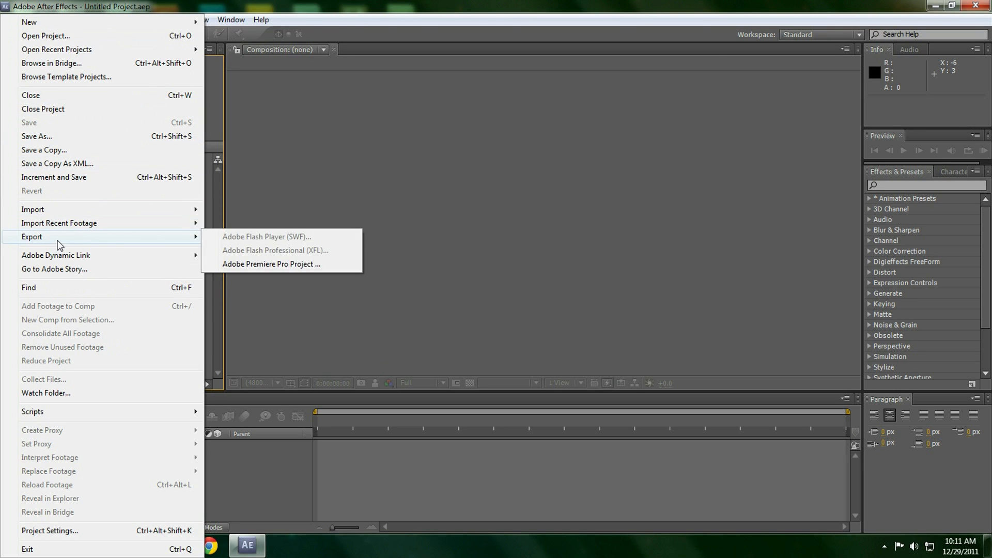
left_click(29, 19)
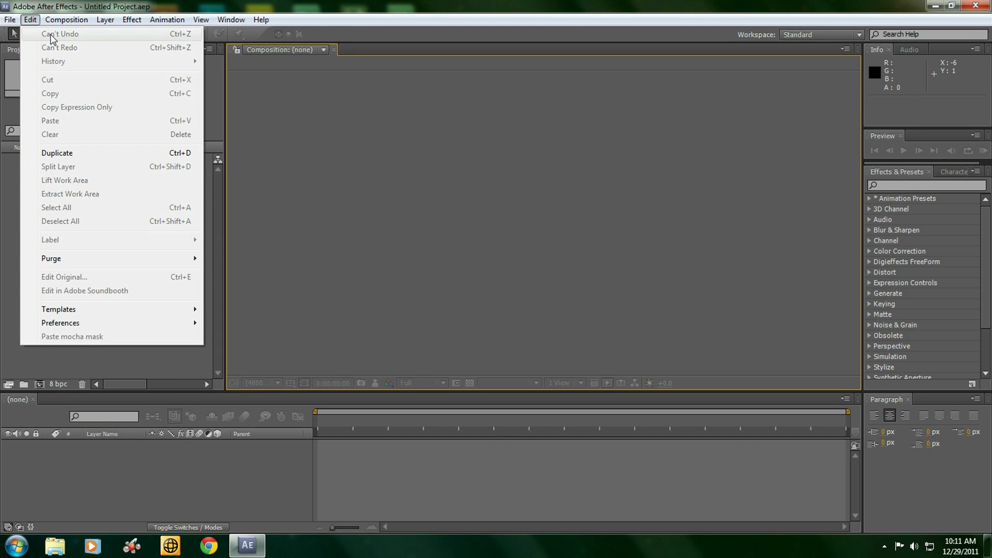
mouse_move(75, 105)
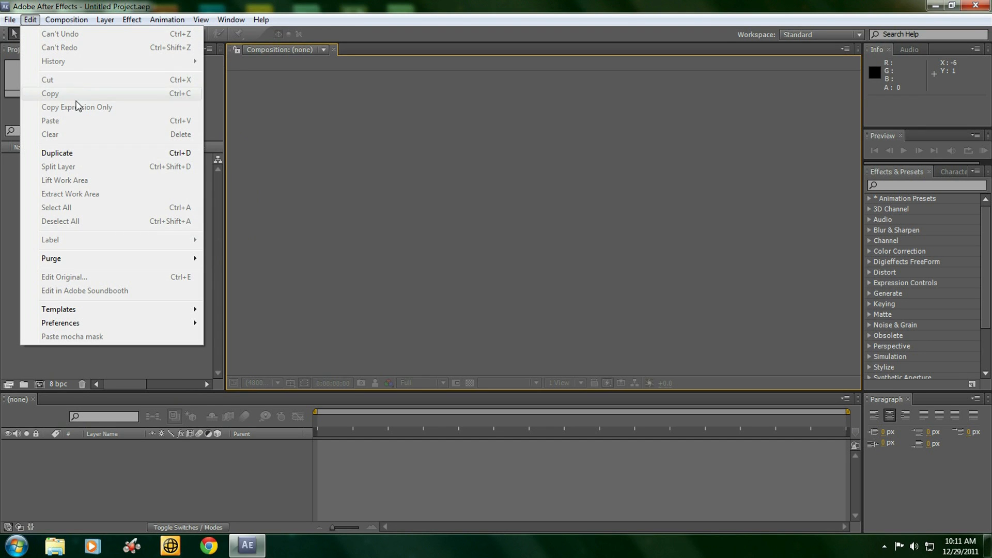
left_click(66, 19)
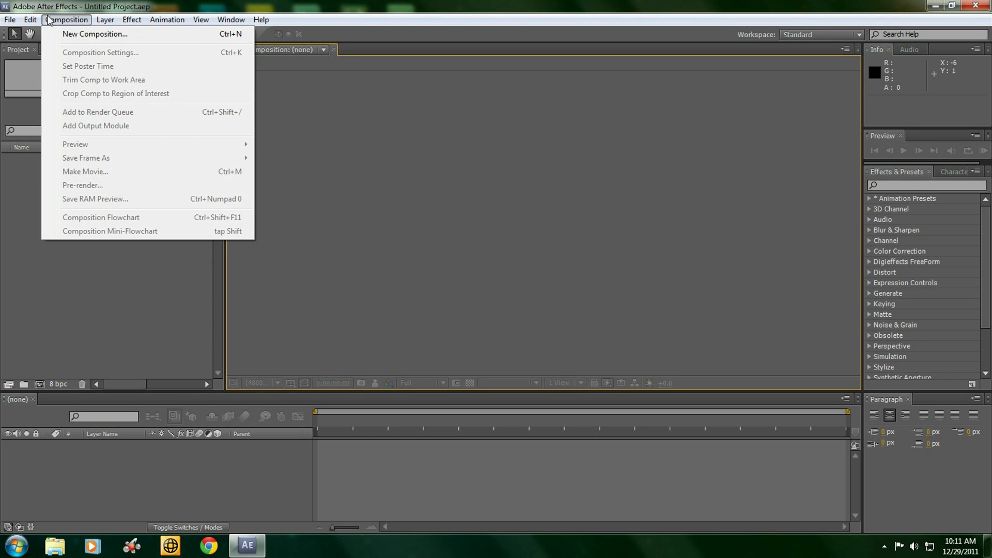
mouse_move(68, 29)
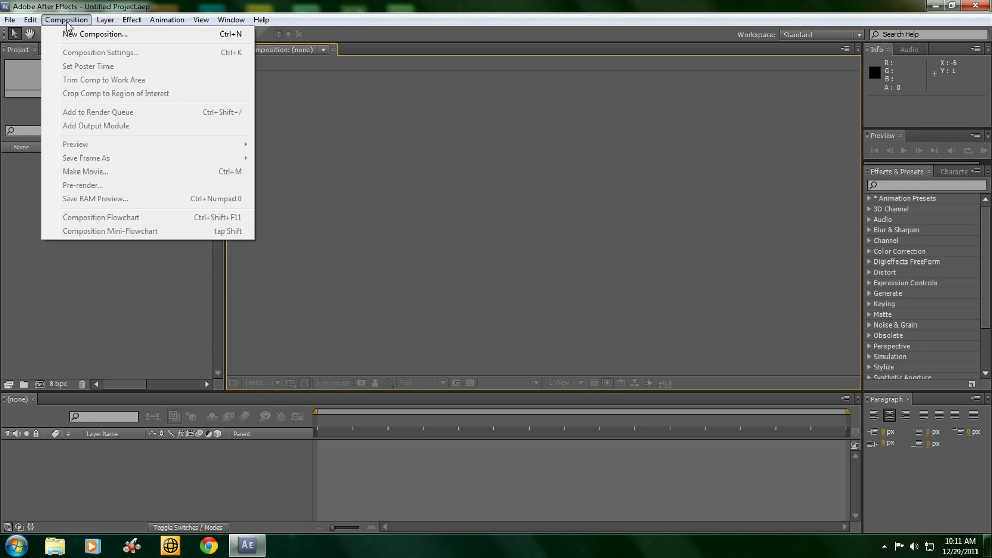
mouse_move(346, 166)
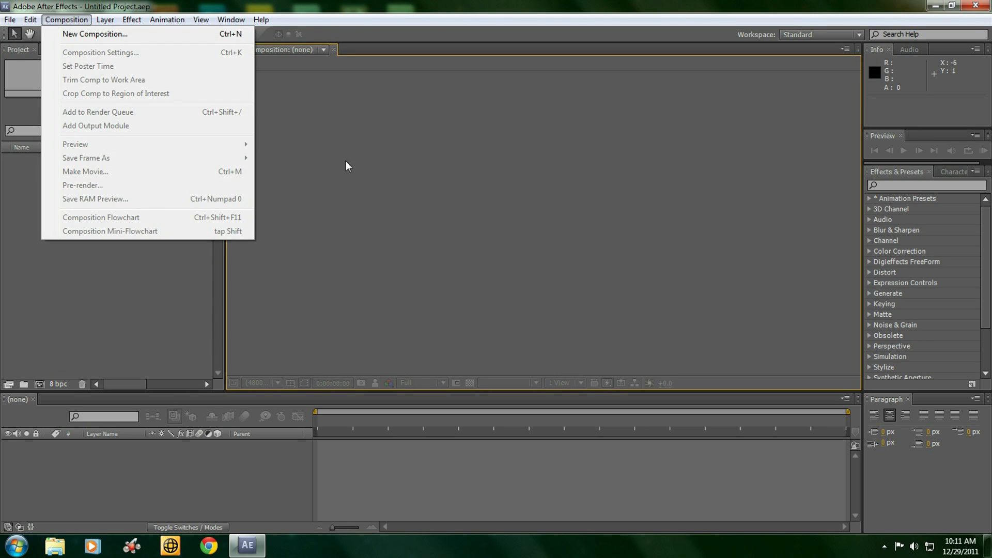
mouse_move(95, 33)
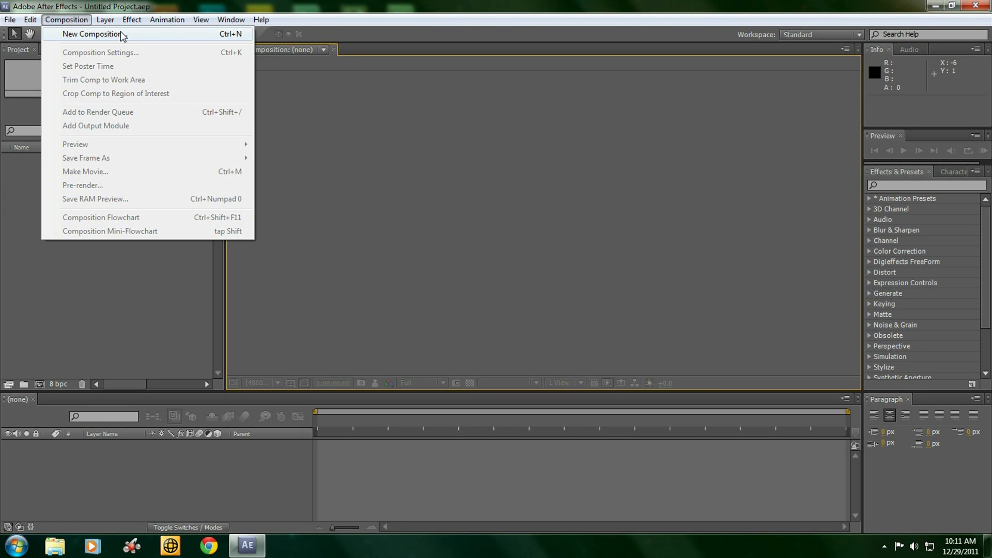
- Create Comp 1 with the HDTV 1080 29.97 preset, 29.97 fps and duration 0;00;10;00
left_click(93, 33)
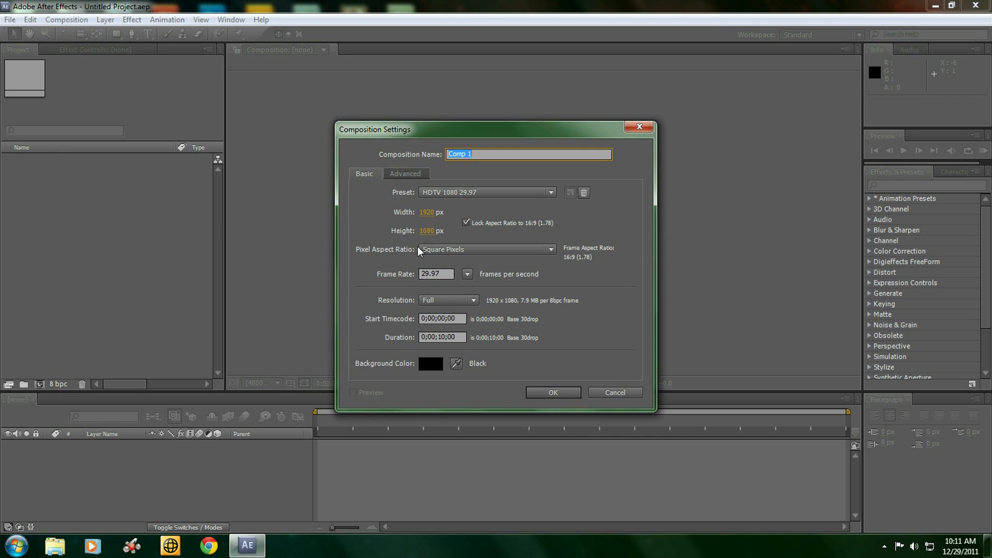
left_click(487, 193)
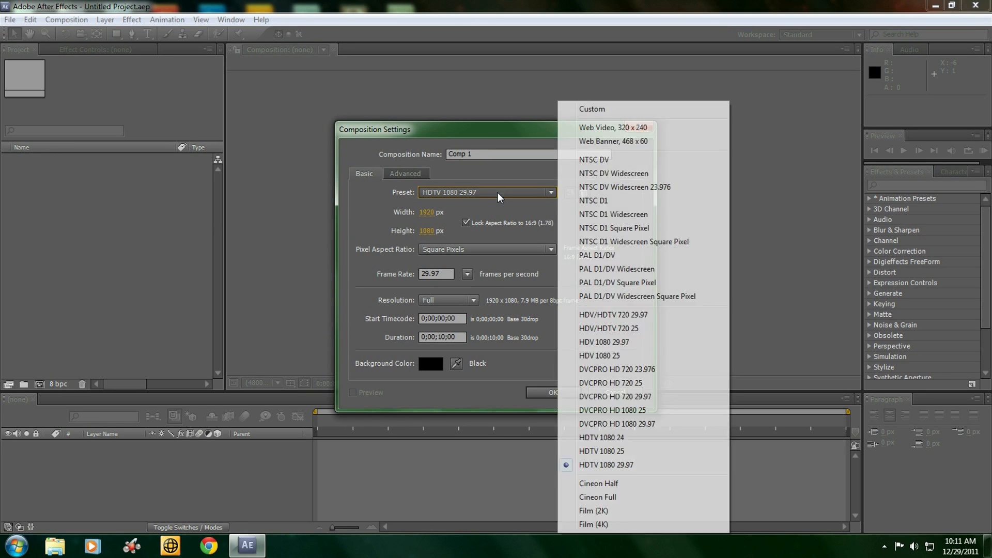
mouse_move(596, 497)
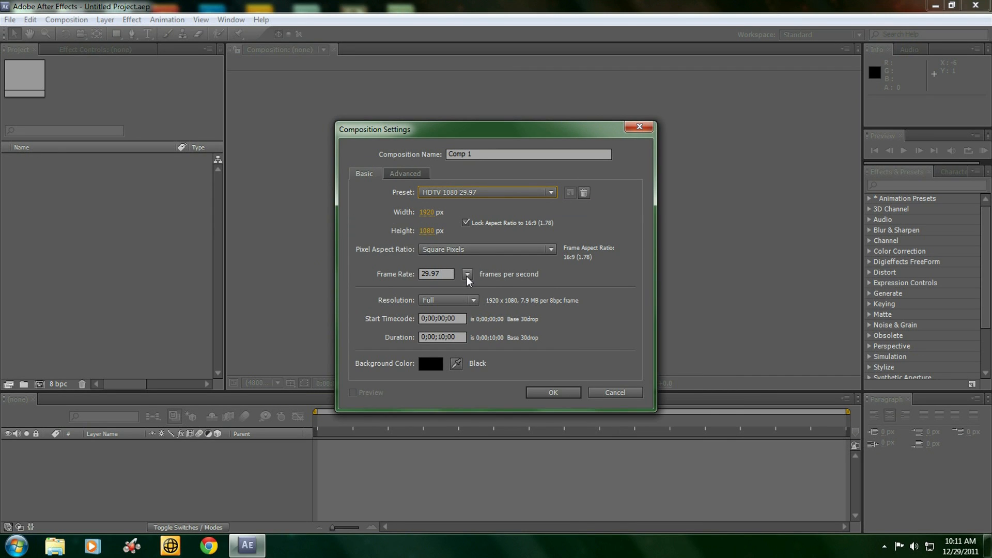
left_click(467, 274)
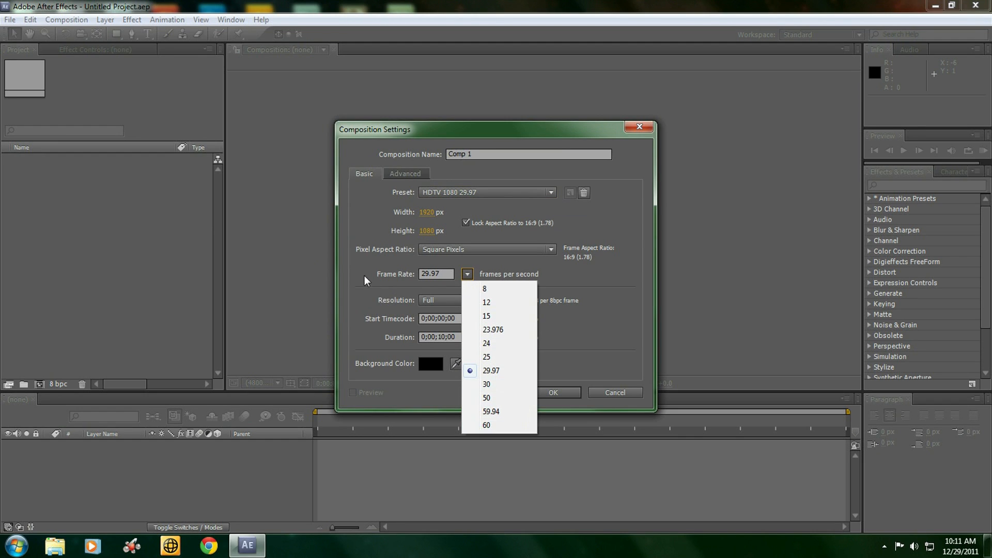
left_click(490, 369)
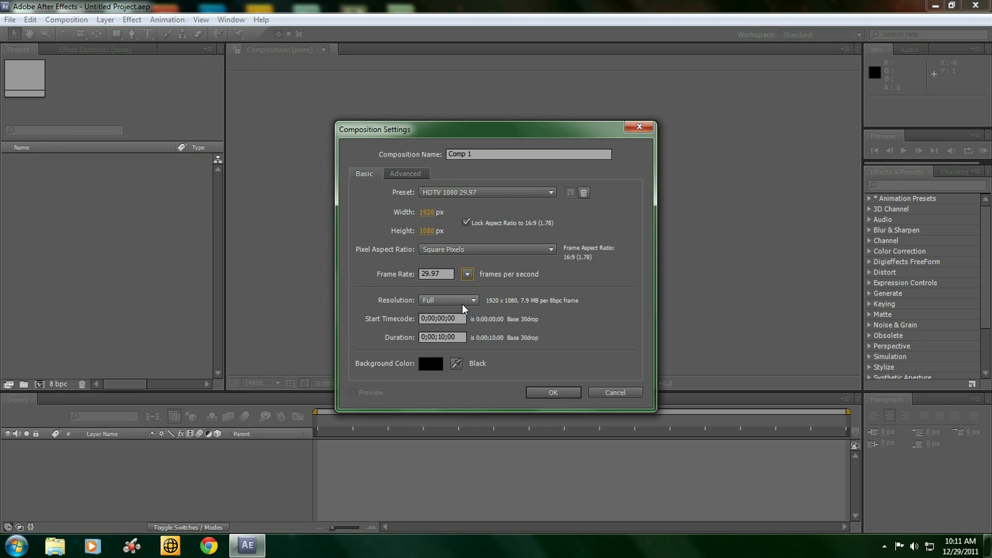
mouse_move(443, 336)
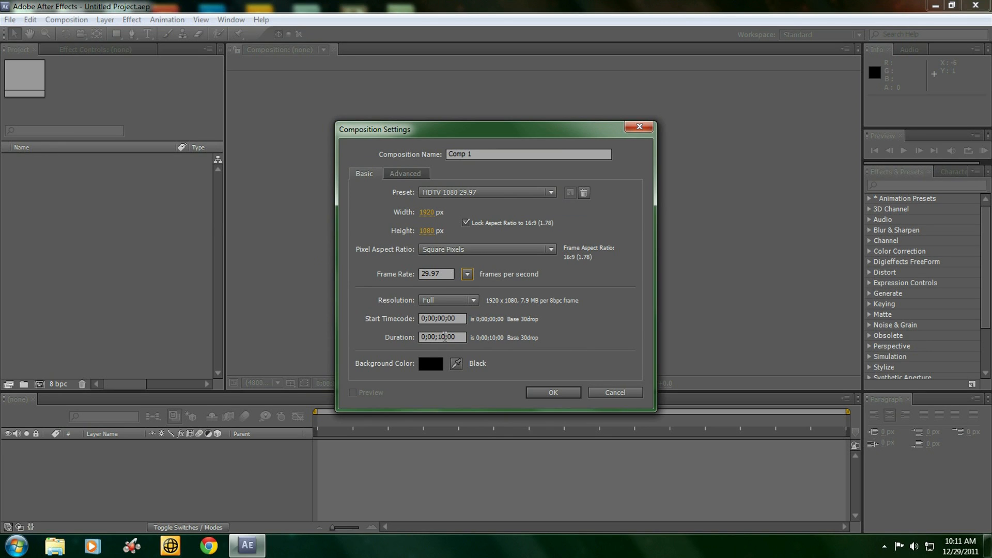
double_click(441, 337)
type("5")
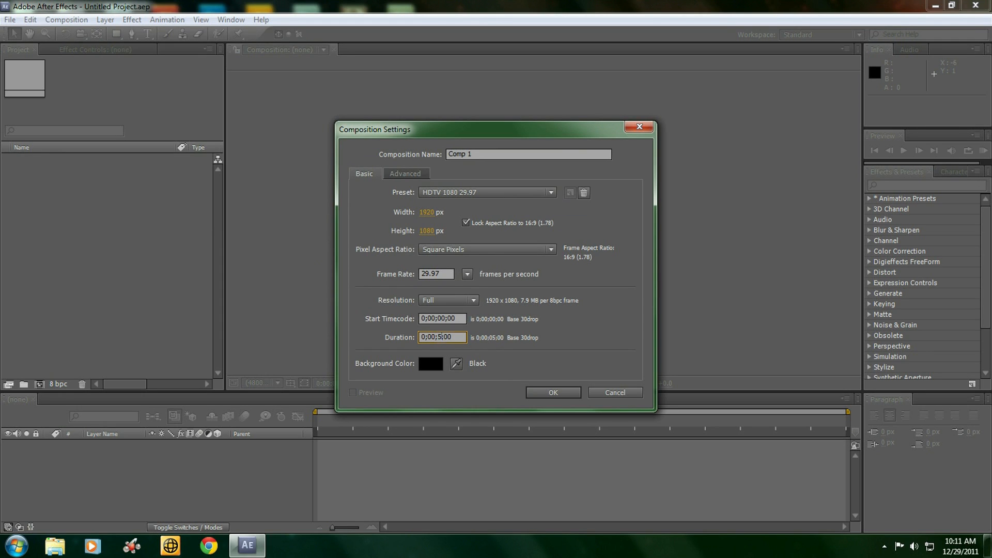
type("0;00;10;00")
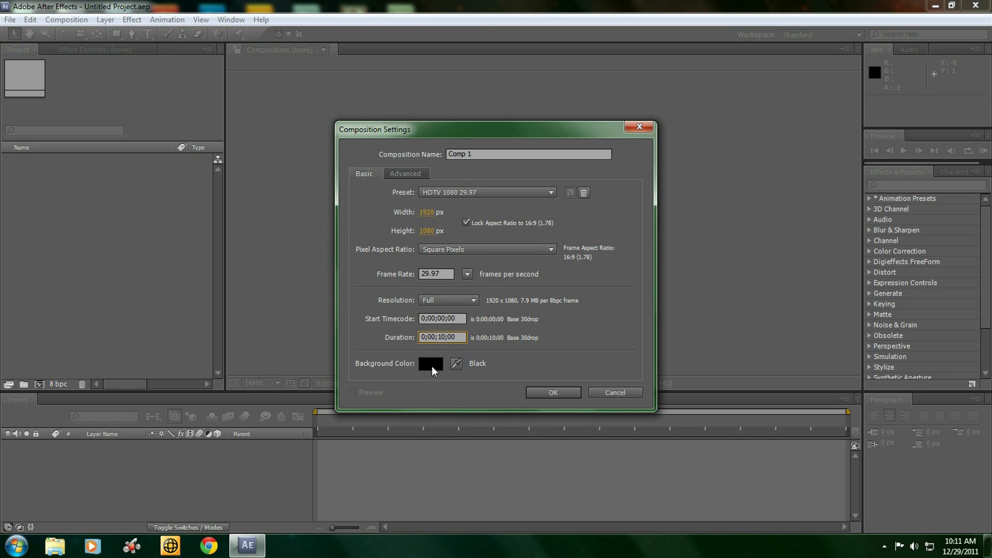
mouse_move(405, 390)
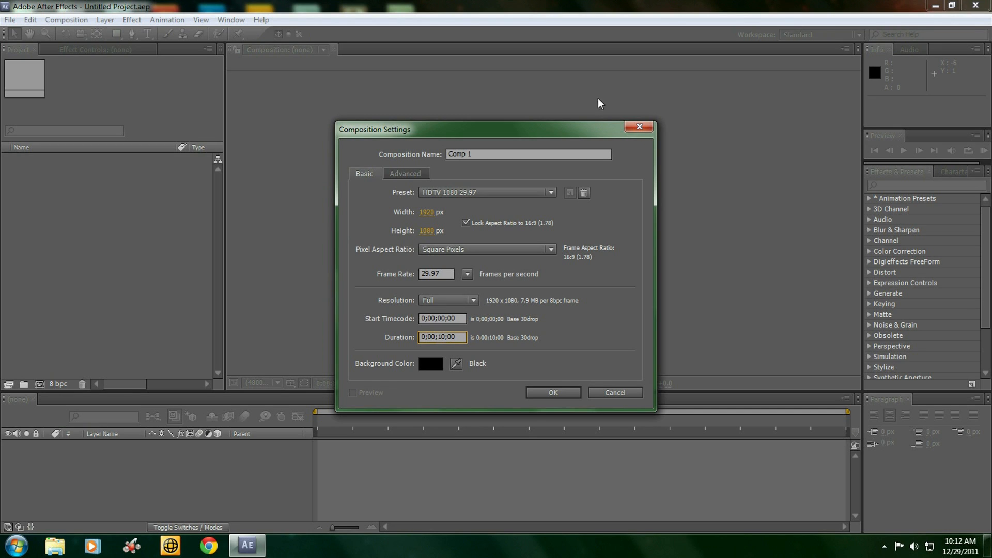
mouse_move(613, 330)
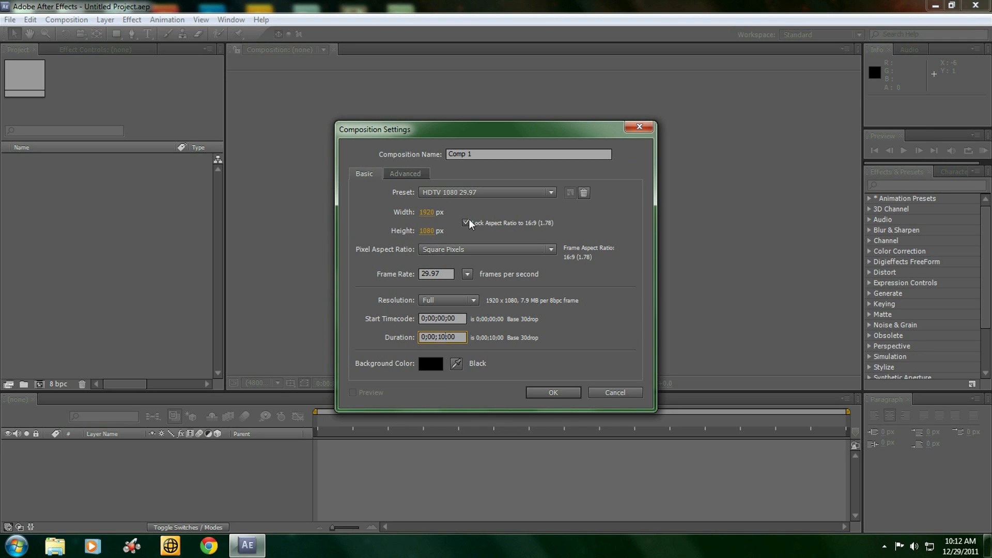
- Confirm Comp 1 and bring up the Layer menu's new layer types
left_click(551, 392)
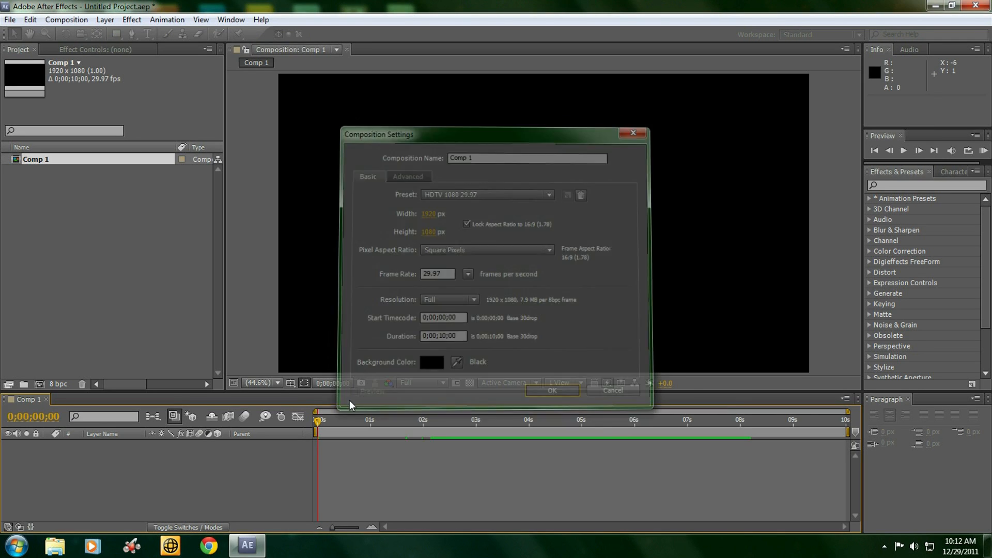
left_click(550, 390)
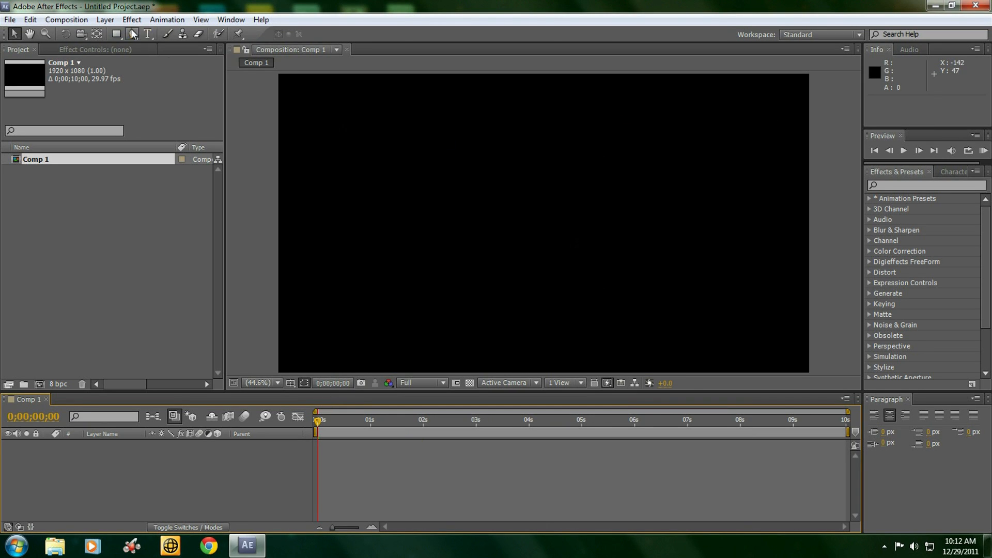
left_click(104, 20)
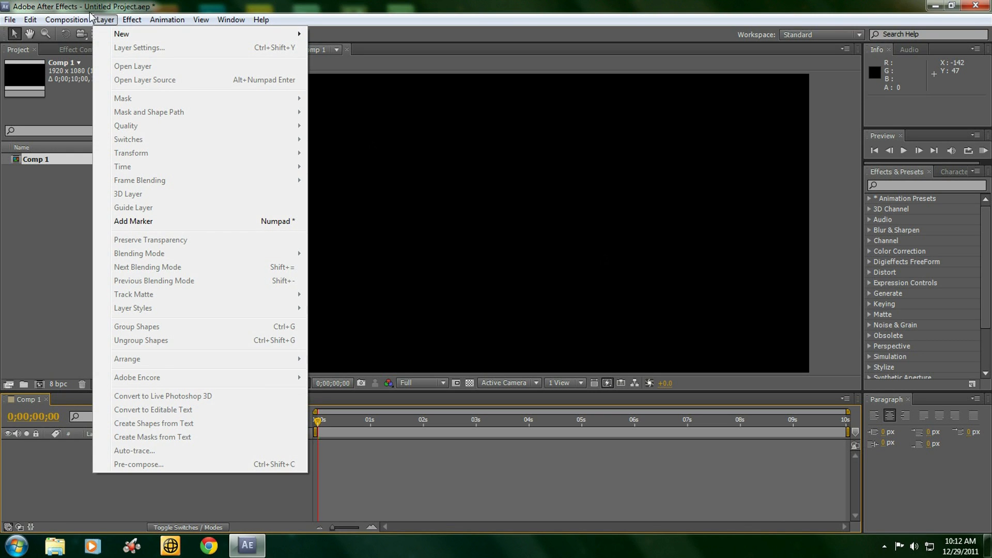
mouse_move(121, 33)
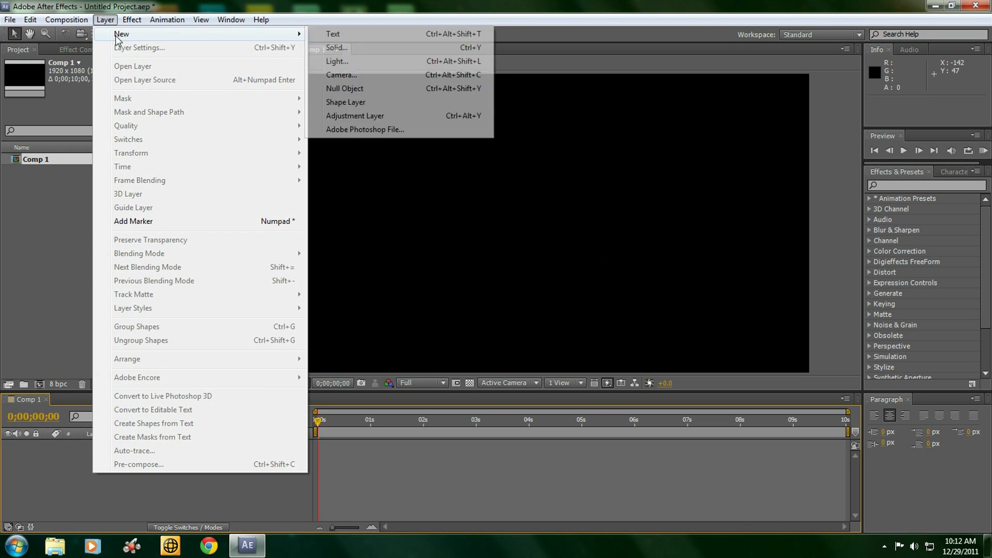
mouse_move(337, 48)
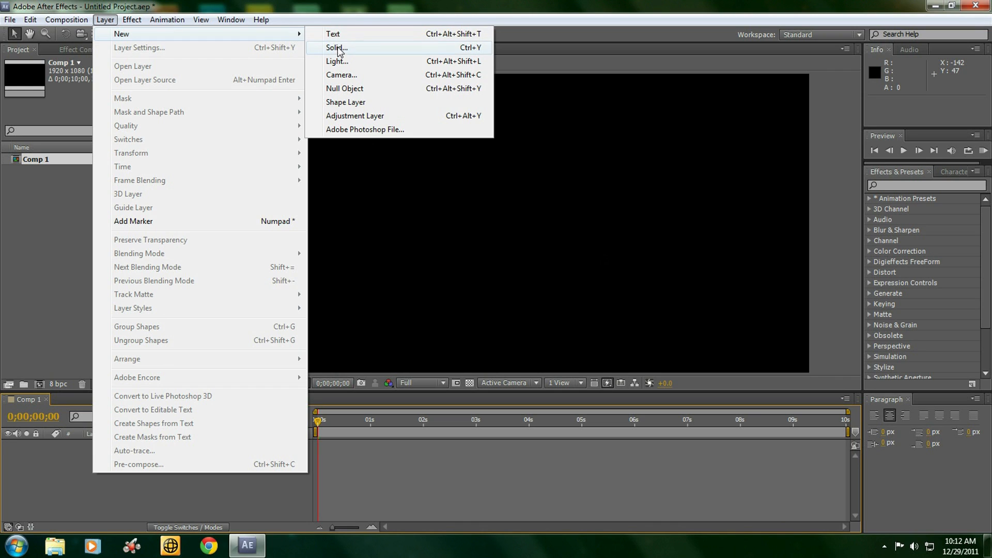
mouse_move(342, 134)
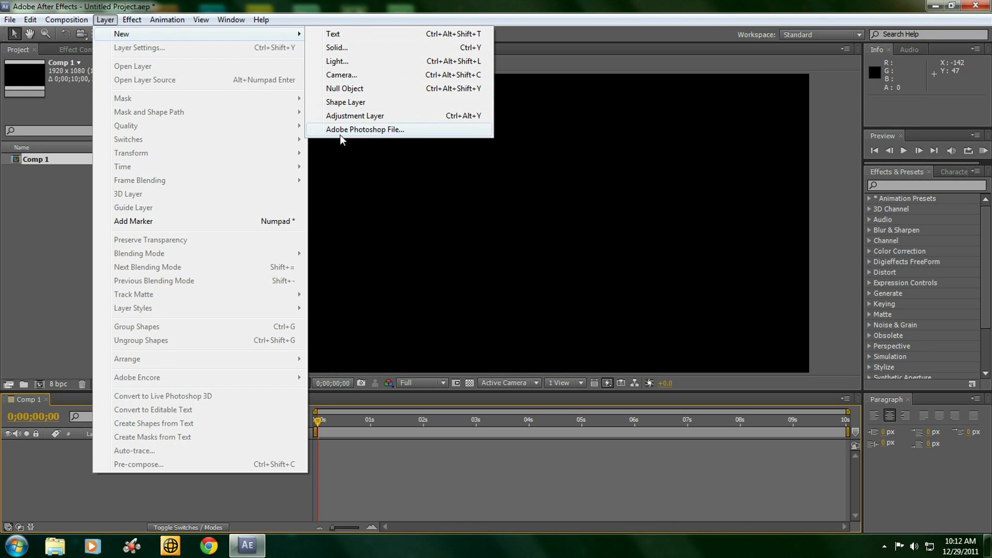
mouse_move(342, 34)
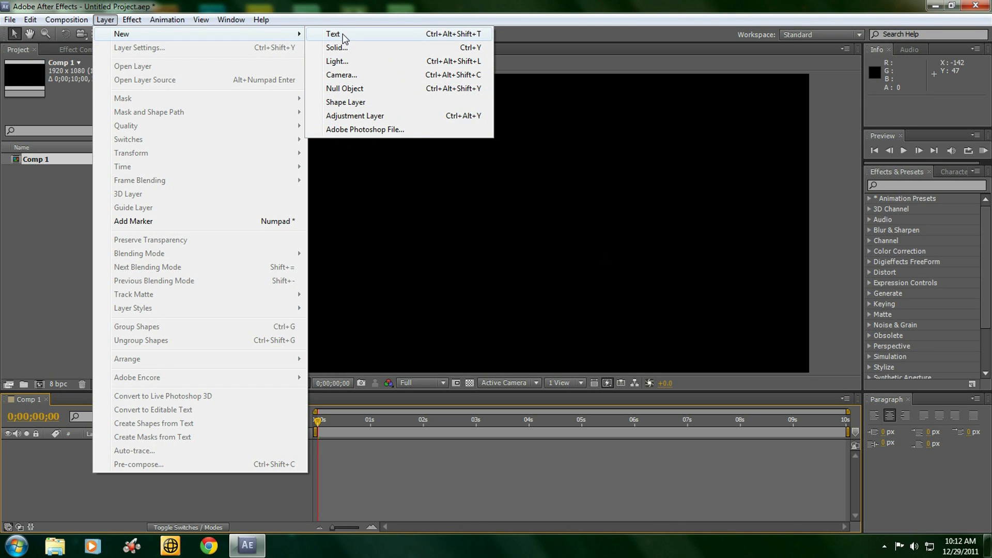
- Add a new text layer and write Frislidproductions in the comp viewer
left_click(332, 33)
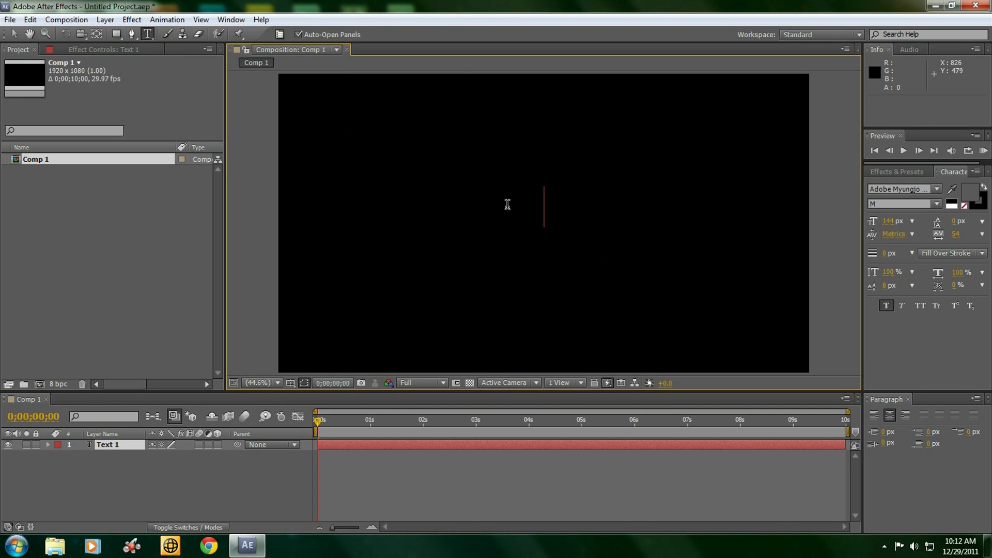
type("Frislidproductio")
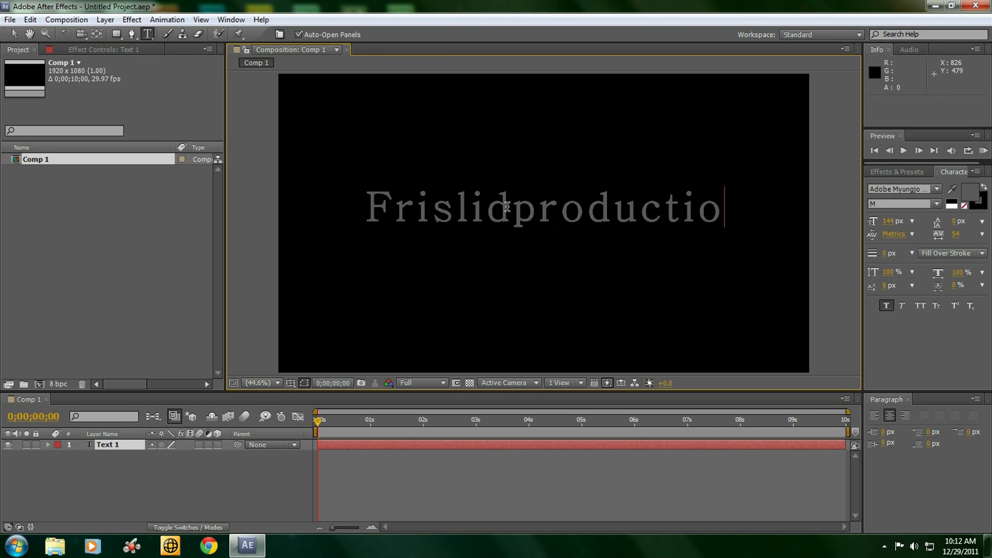
type("ns")
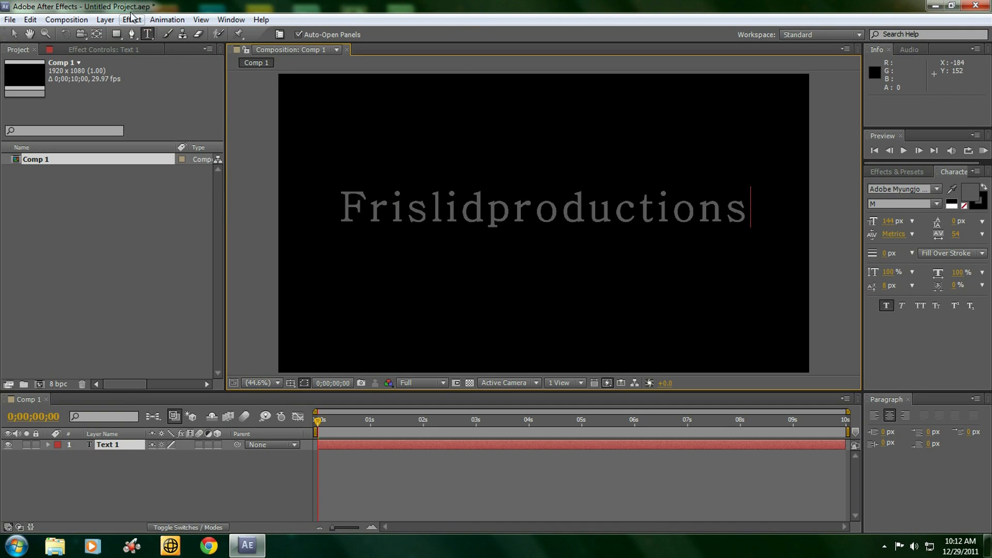
- Show all layer styles on the text and edit the Gradient Overlay's colour stops
left_click(106, 20)
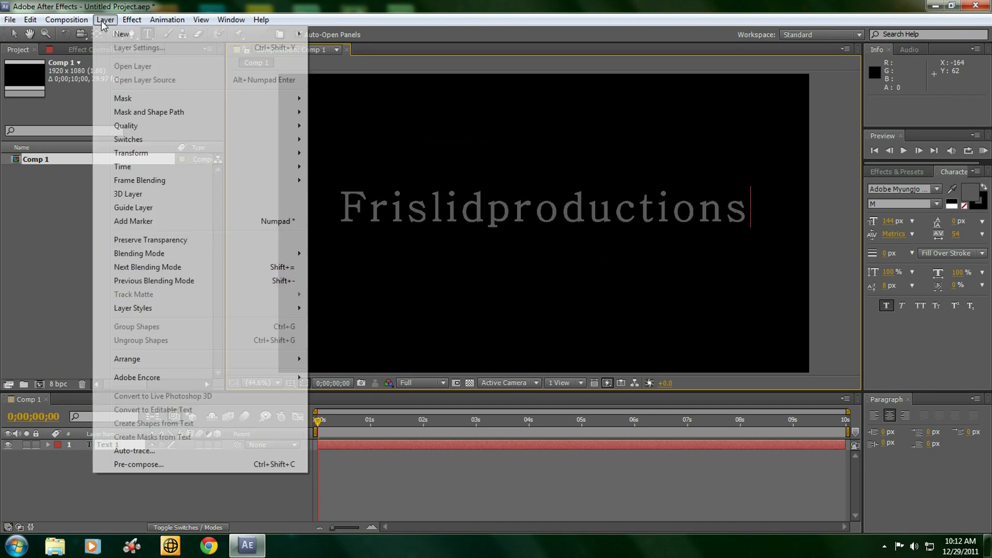
mouse_move(123, 99)
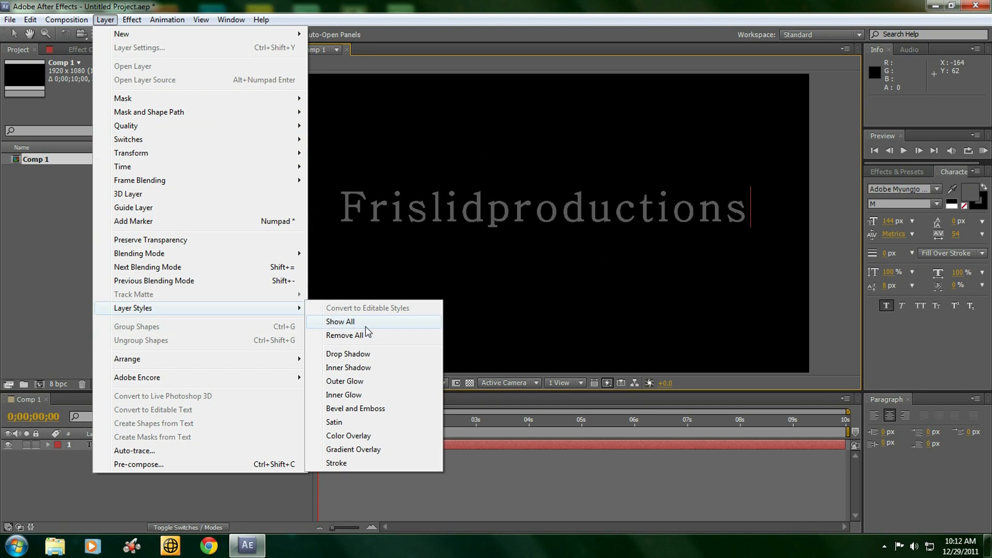
left_click(340, 321)
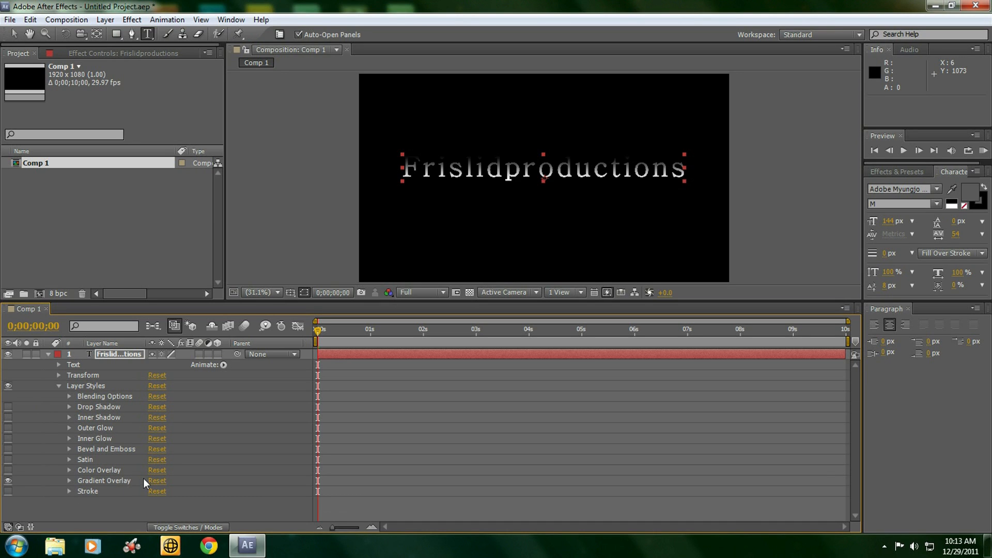
mouse_move(84, 489)
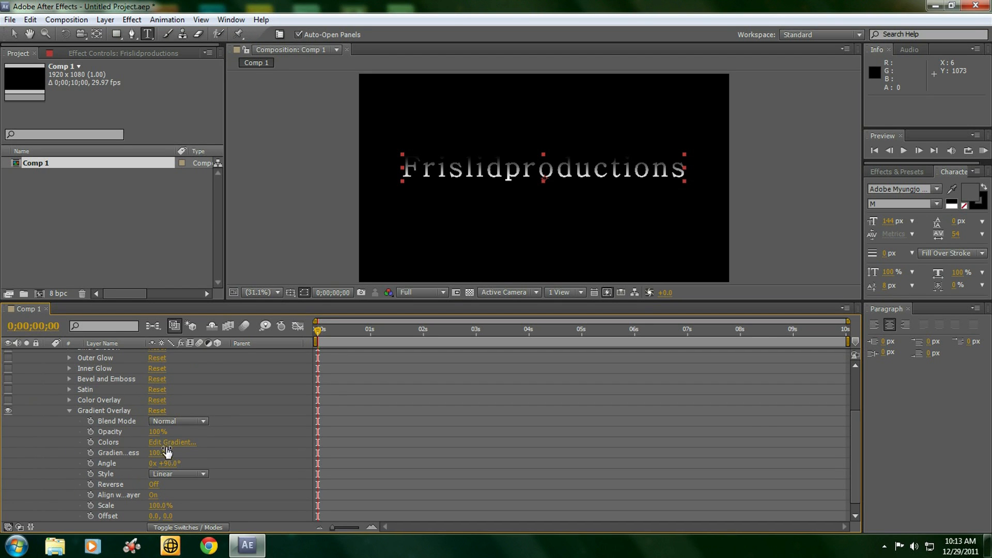
left_click(173, 442)
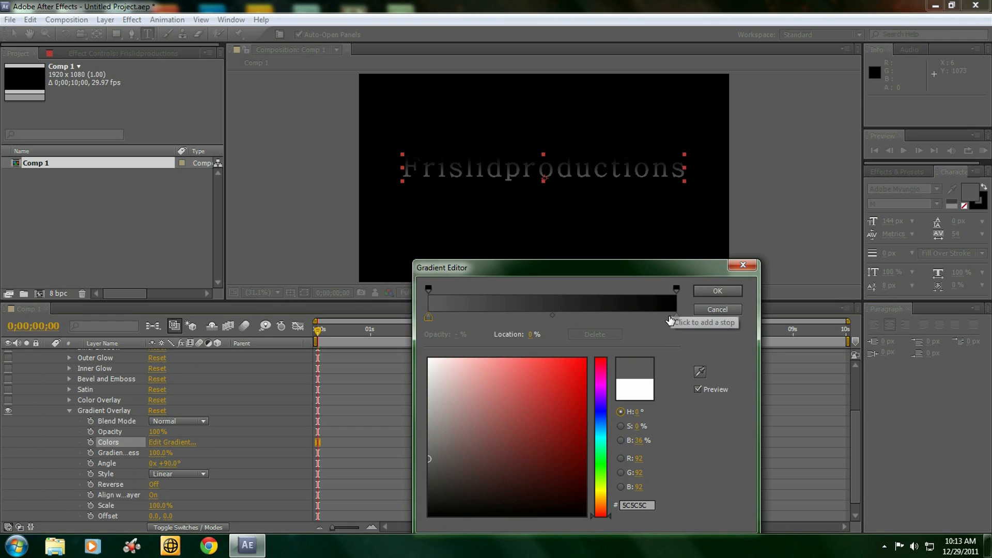
left_click(676, 290)
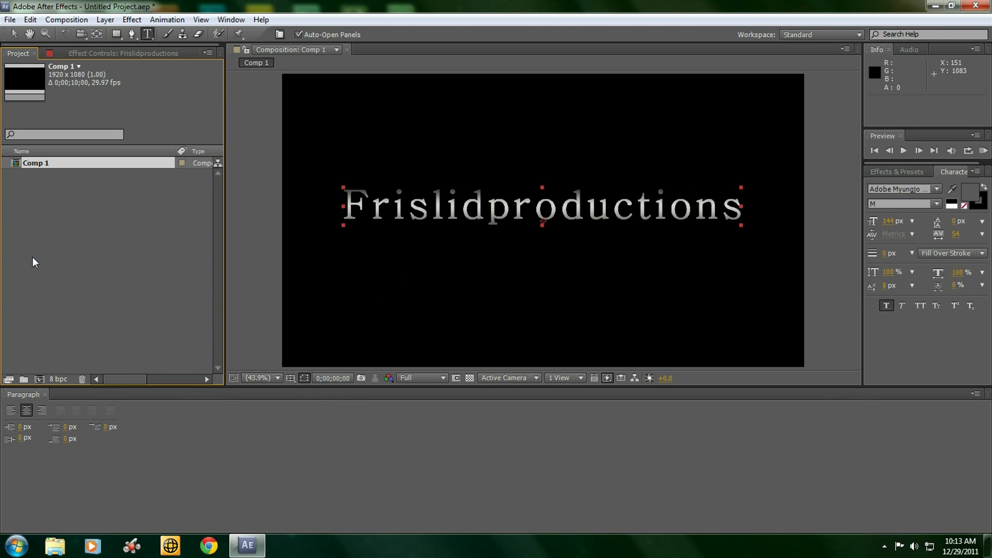
- Look at the Window menu's workspace options
left_click(231, 20)
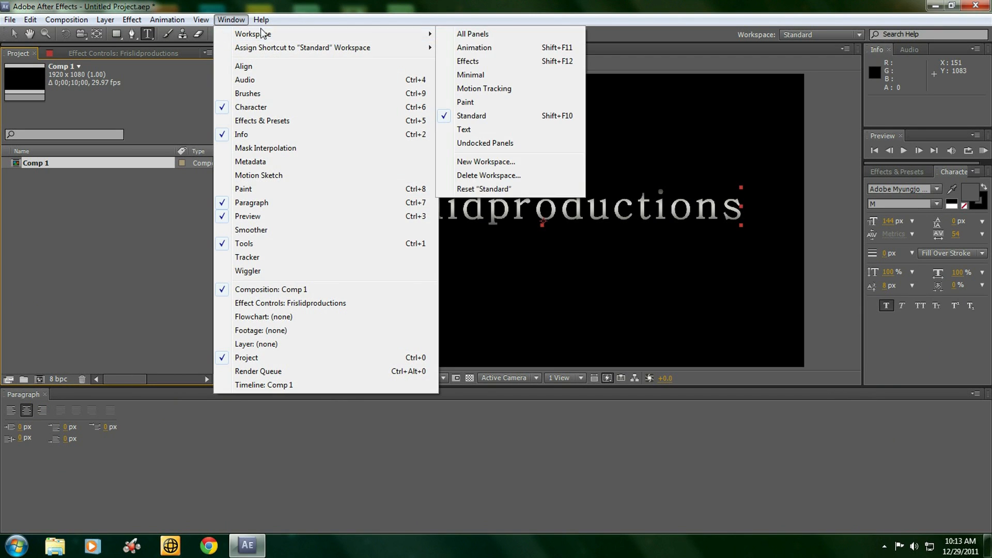
mouse_move(275, 262)
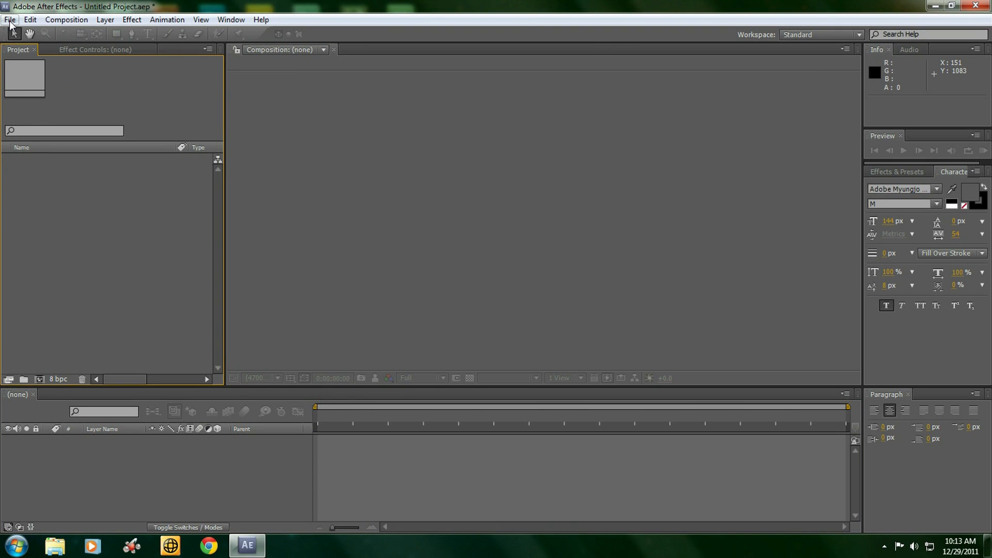
mouse_move(66, 20)
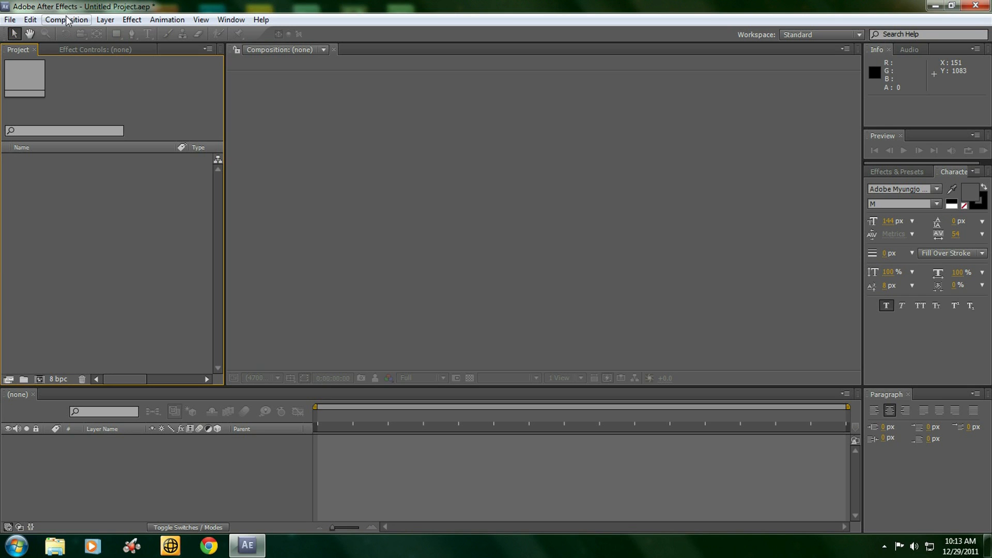
left_click(131, 20)
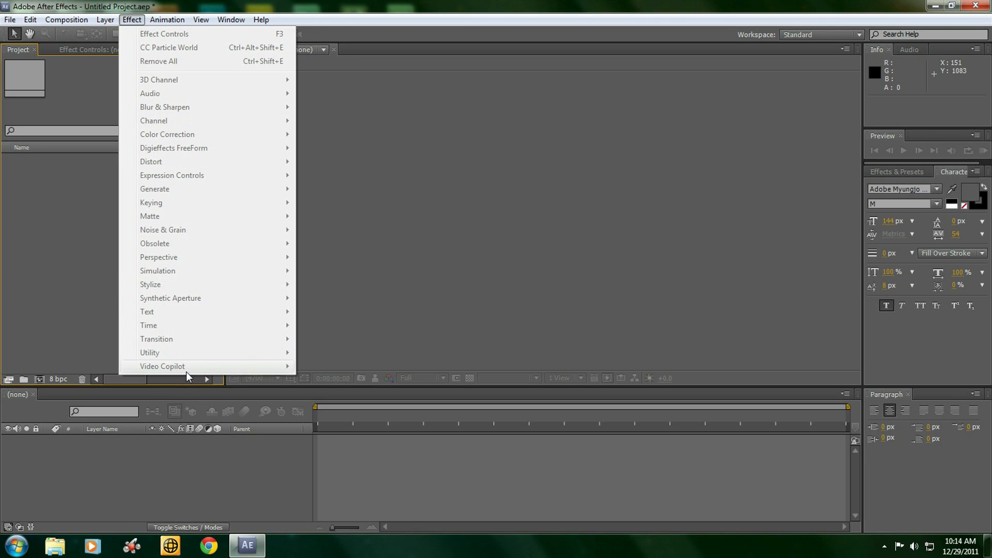
mouse_move(175, 370)
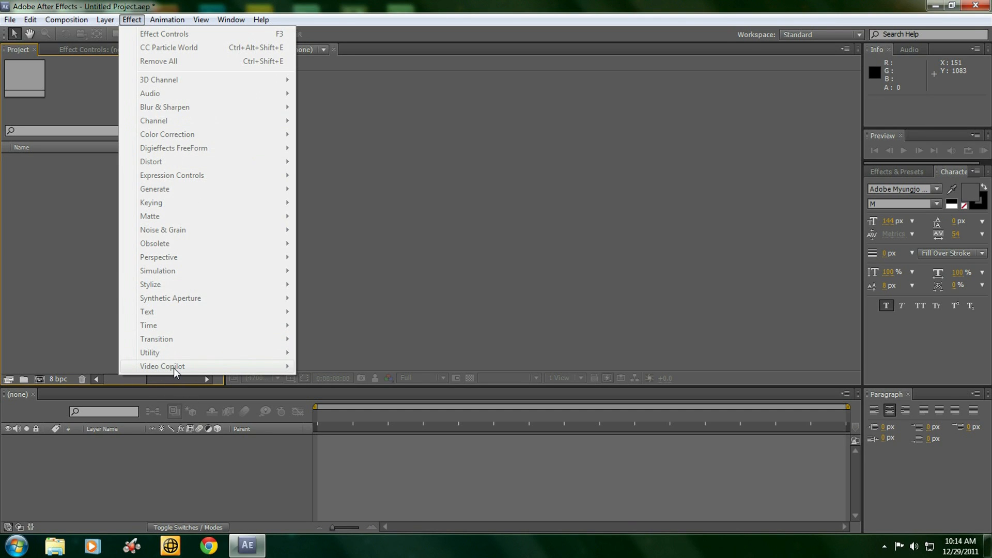
mouse_move(175, 372)
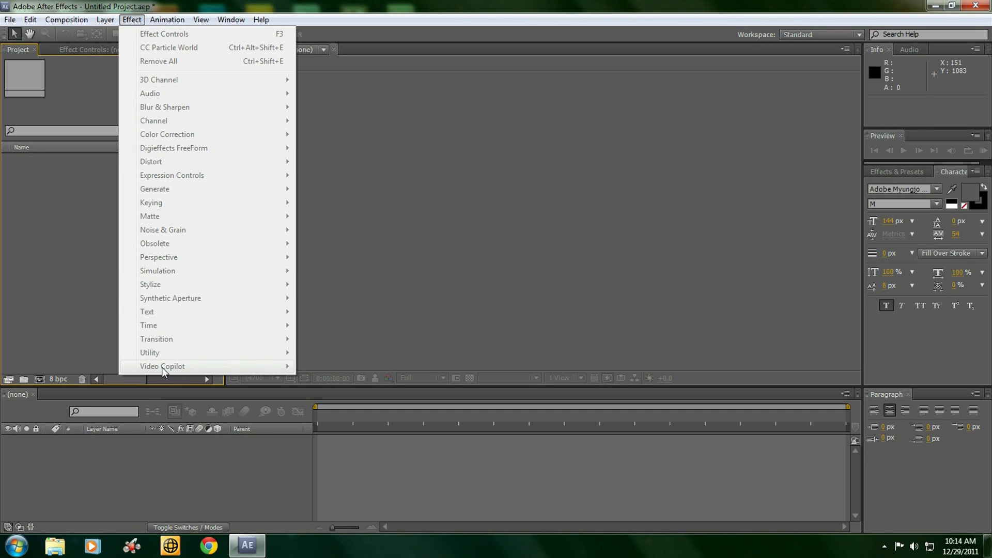
mouse_move(229, 370)
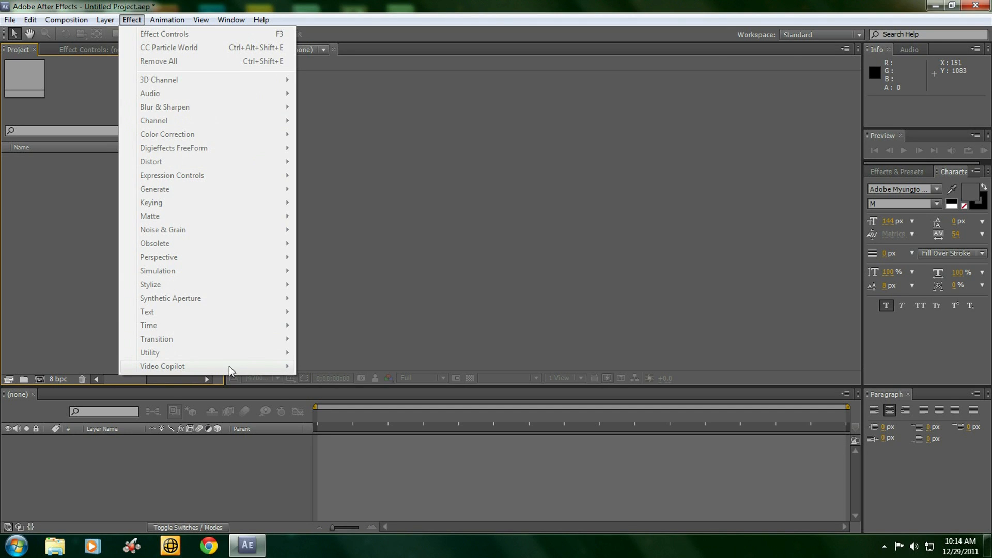
left_click(166, 19)
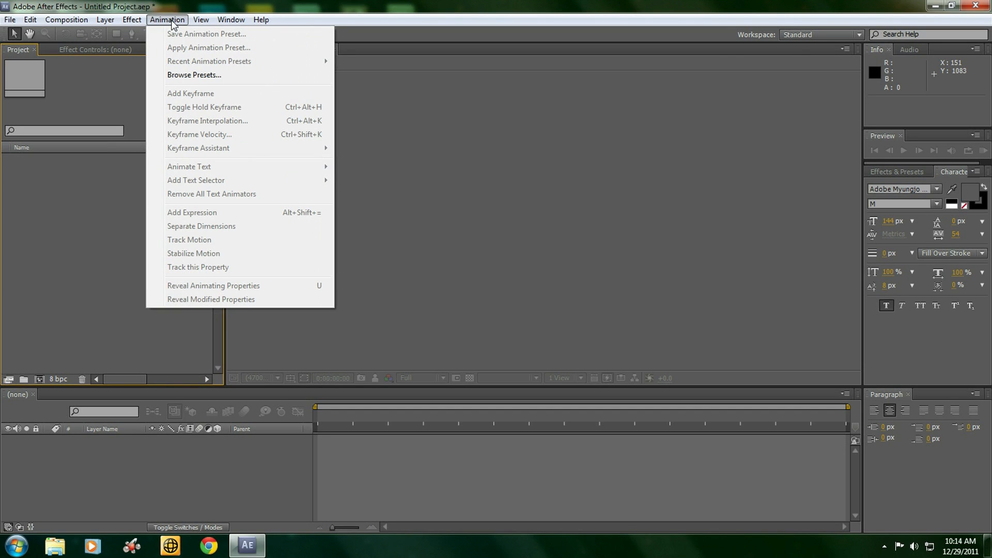
mouse_move(201, 226)
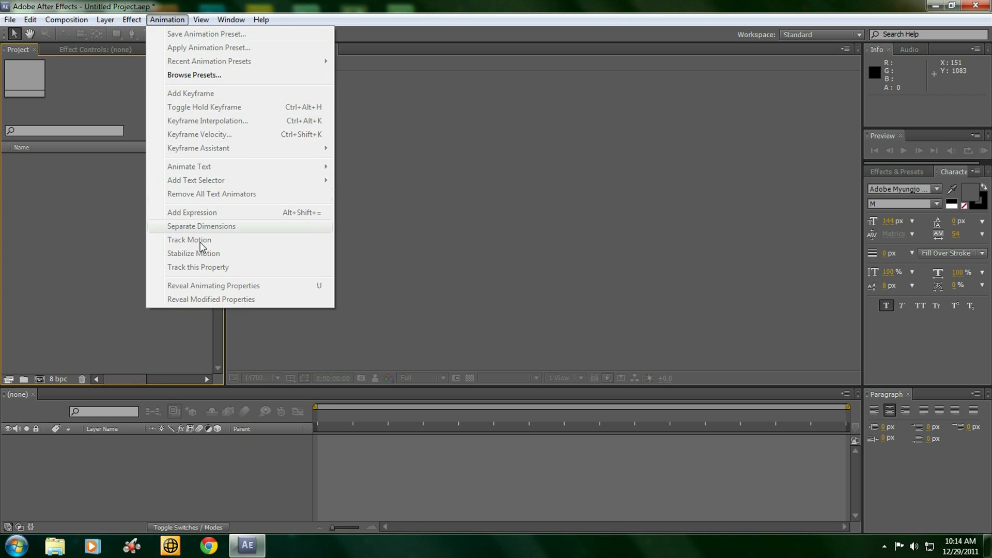
left_click(230, 20)
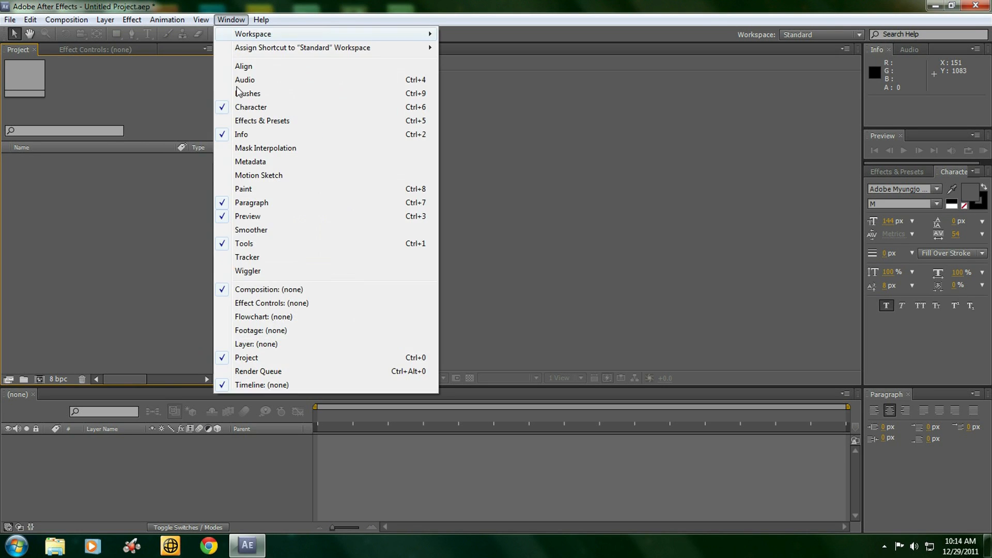
left_click(199, 19)
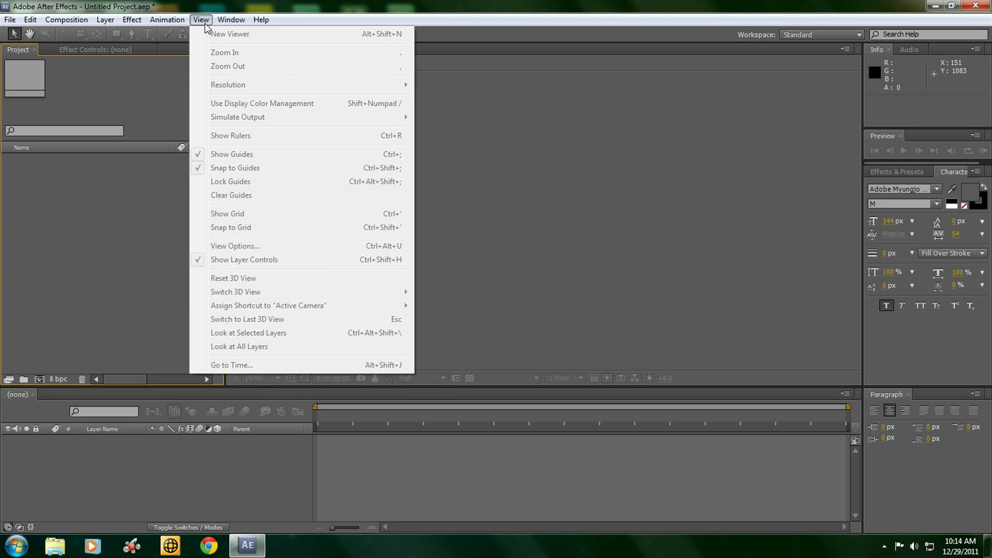
mouse_move(241, 51)
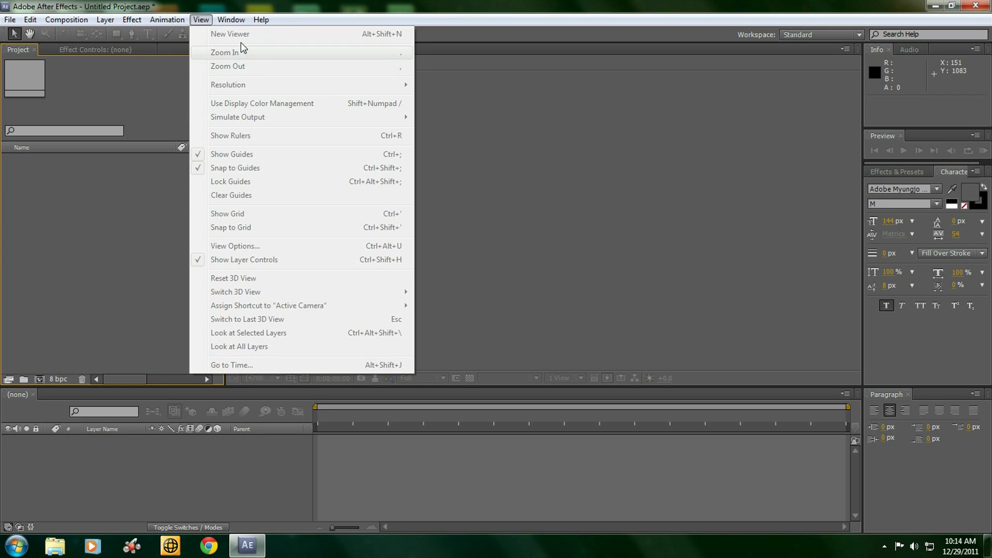
left_click(231, 20)
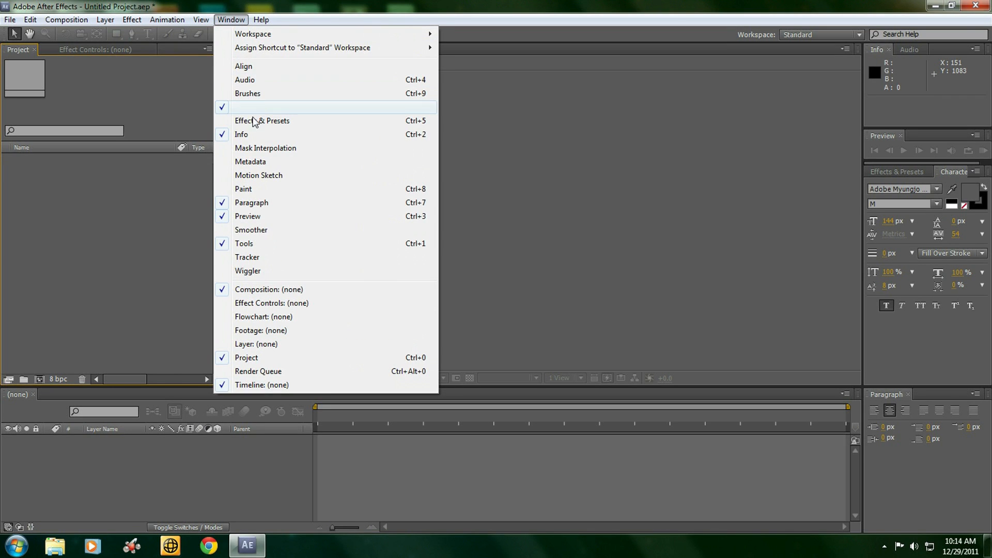
left_click(260, 20)
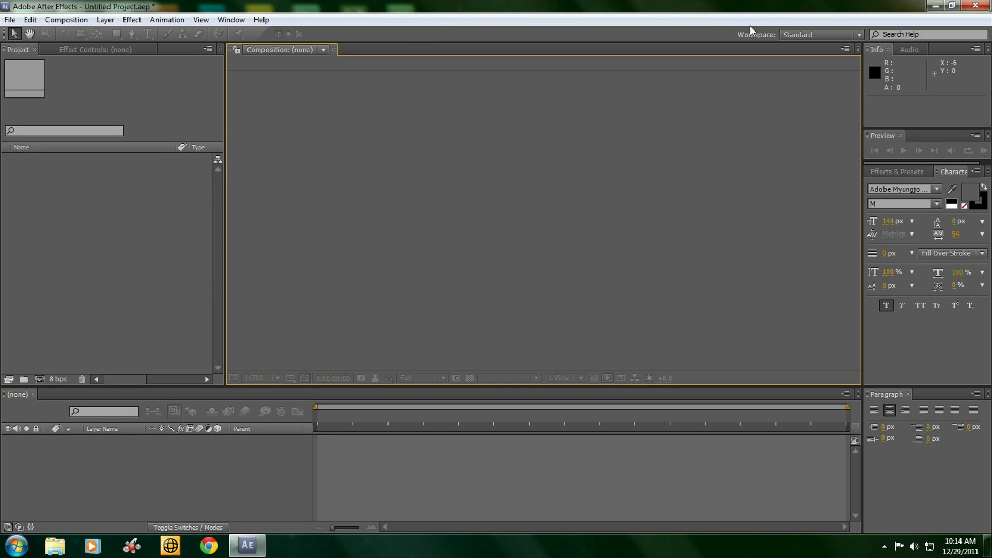
mouse_move(603, 35)
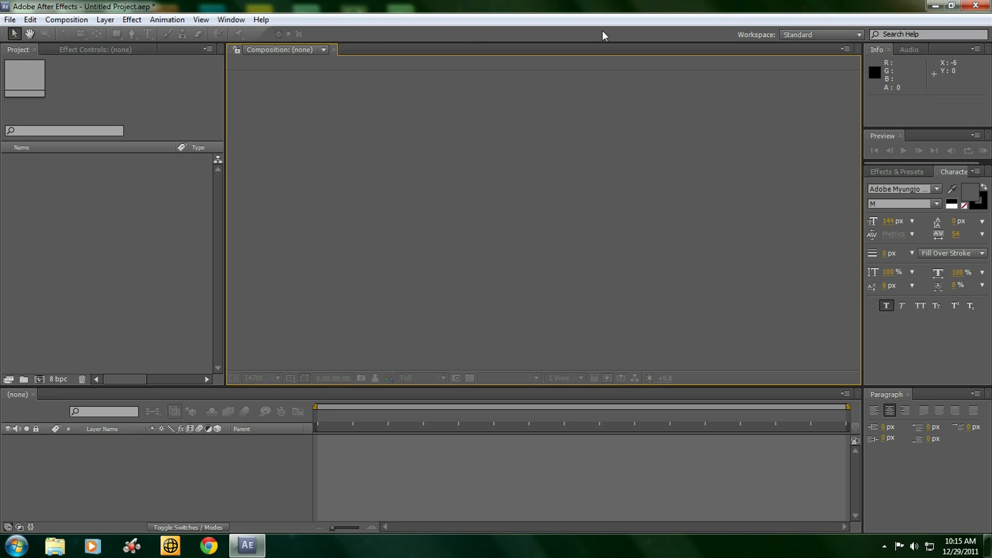
- Try the Effects, Paint and Animation workspaces, then return to Standard
left_click(821, 34)
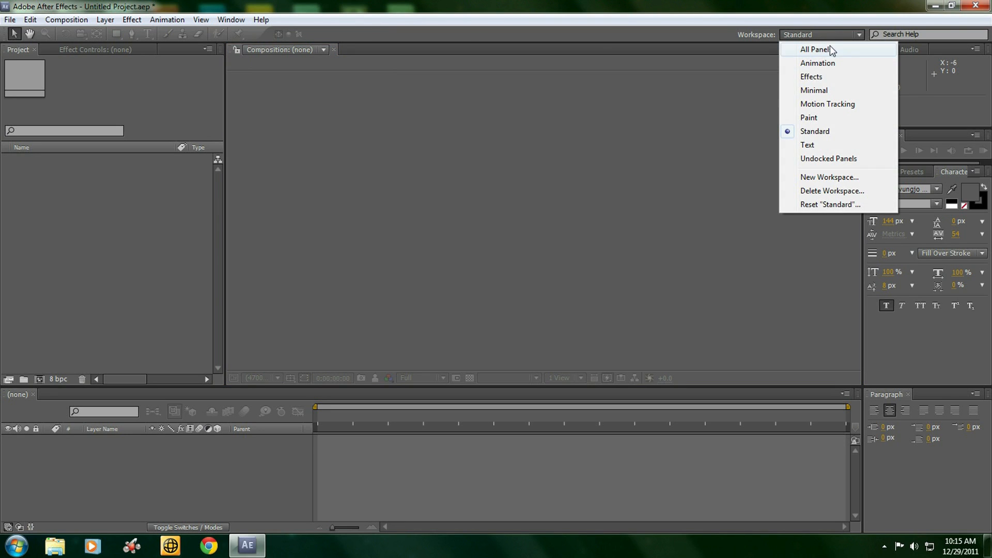
mouse_move(827, 104)
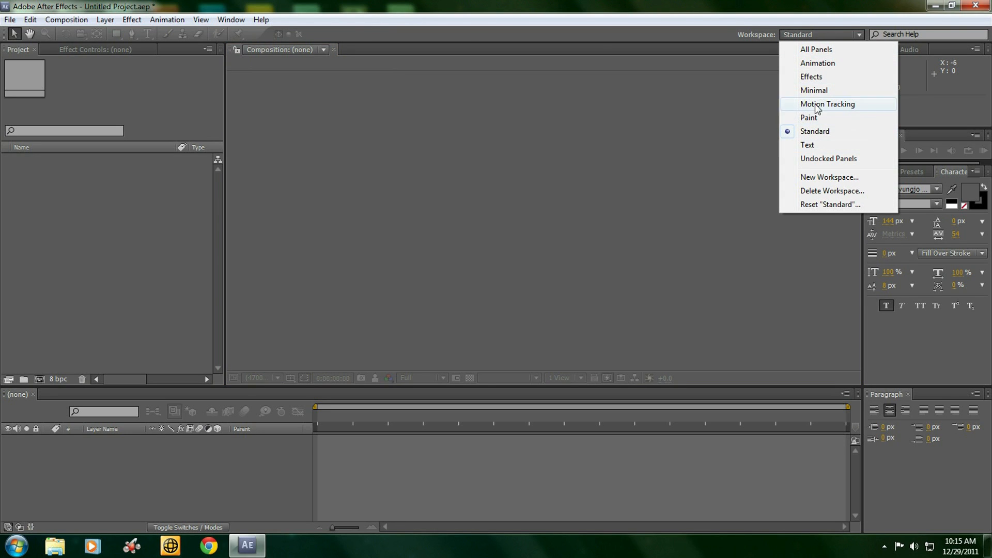
left_click(811, 76)
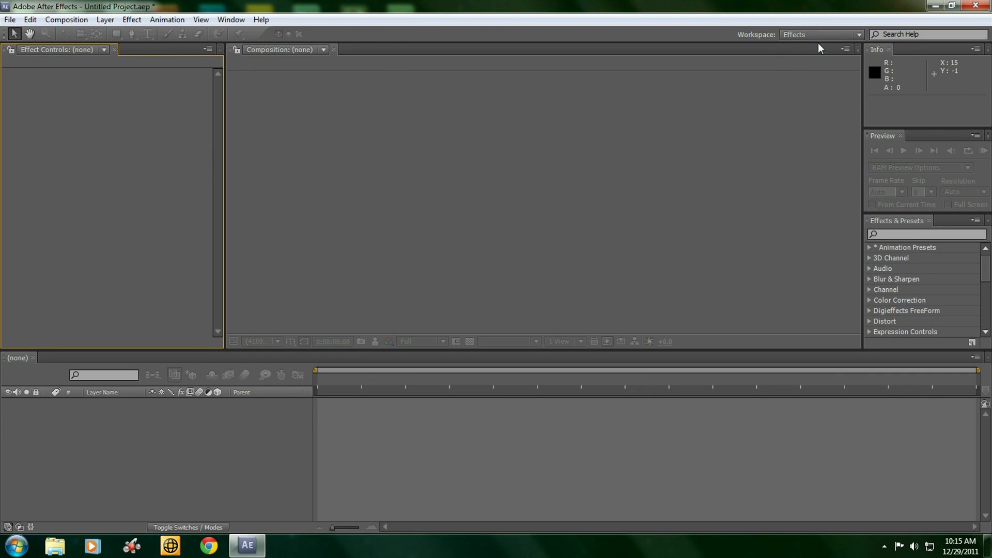
left_click(820, 34)
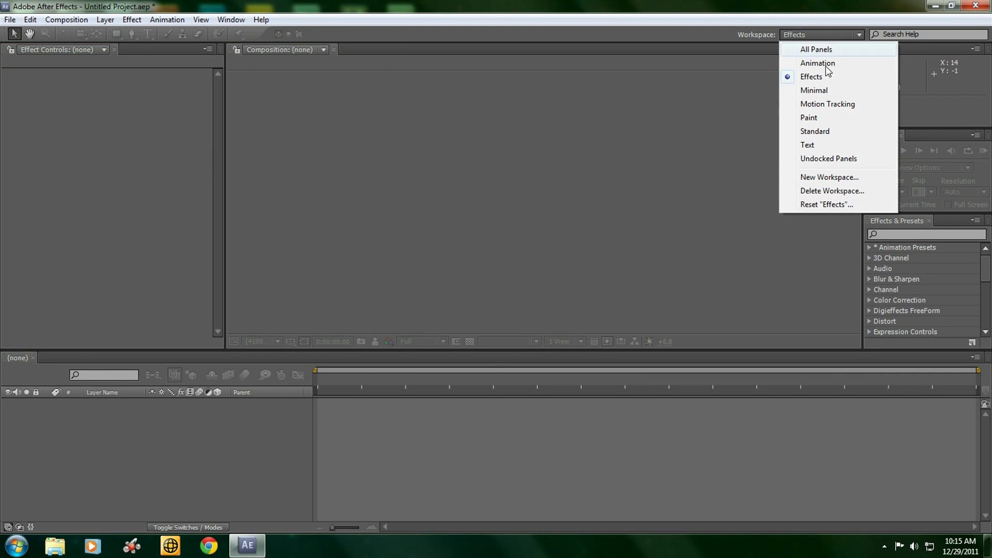
left_click(808, 116)
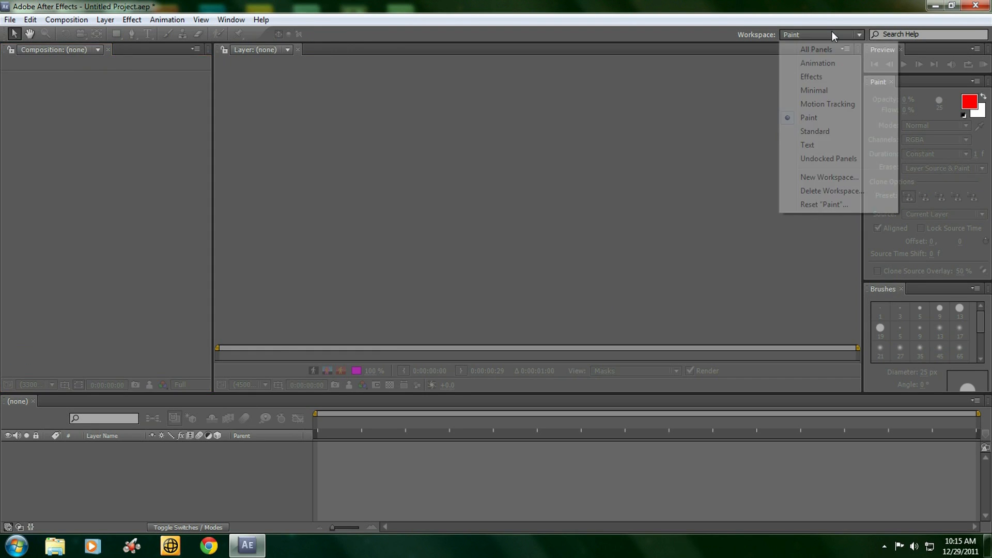
left_click(816, 63)
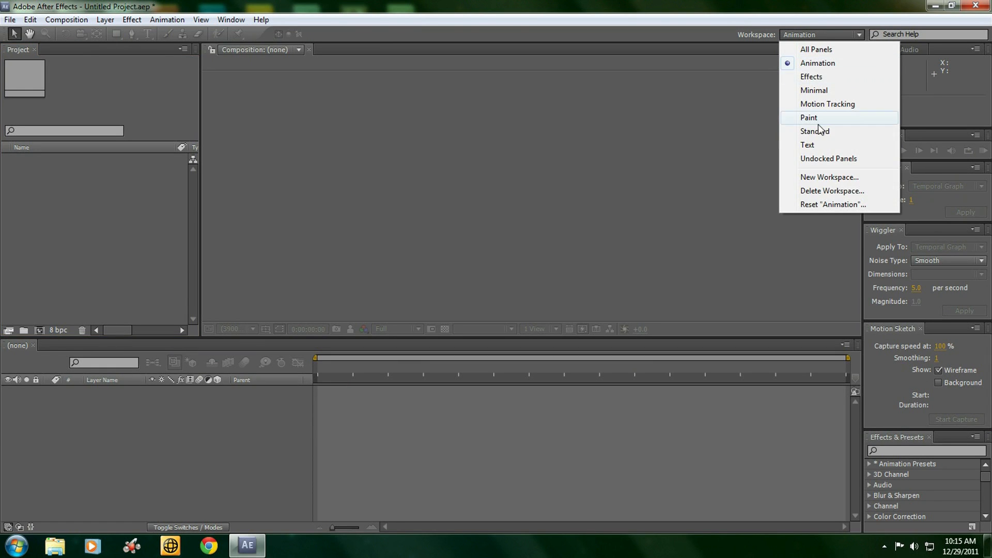
left_click(814, 131)
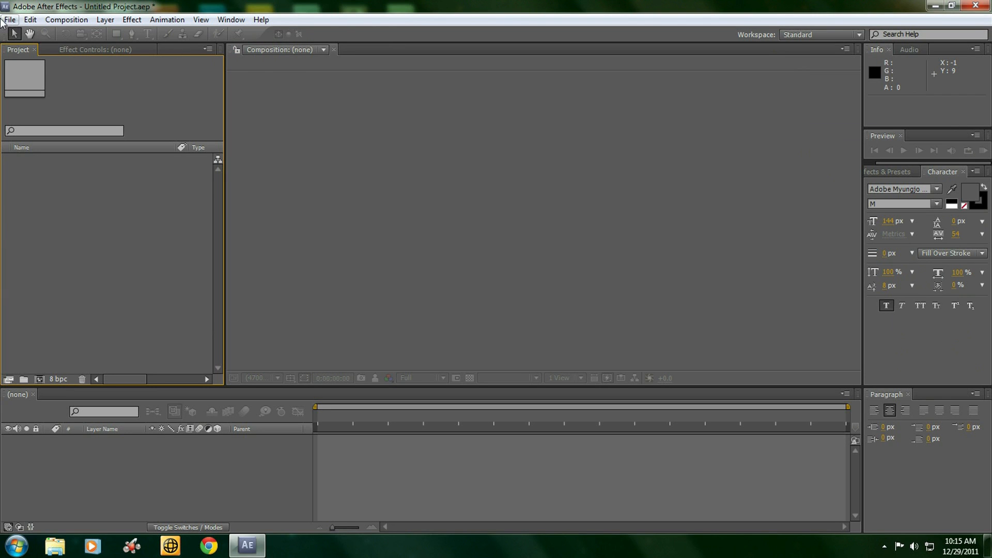
- Import Wildlife from Sample Videos and accept the Interpret Footage defaults
left_click(9, 20)
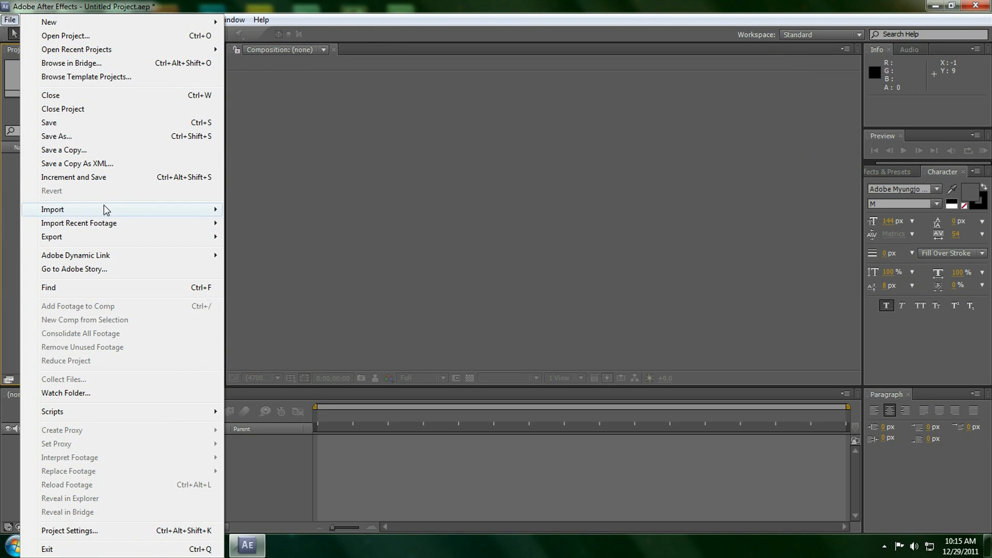
left_click(53, 210)
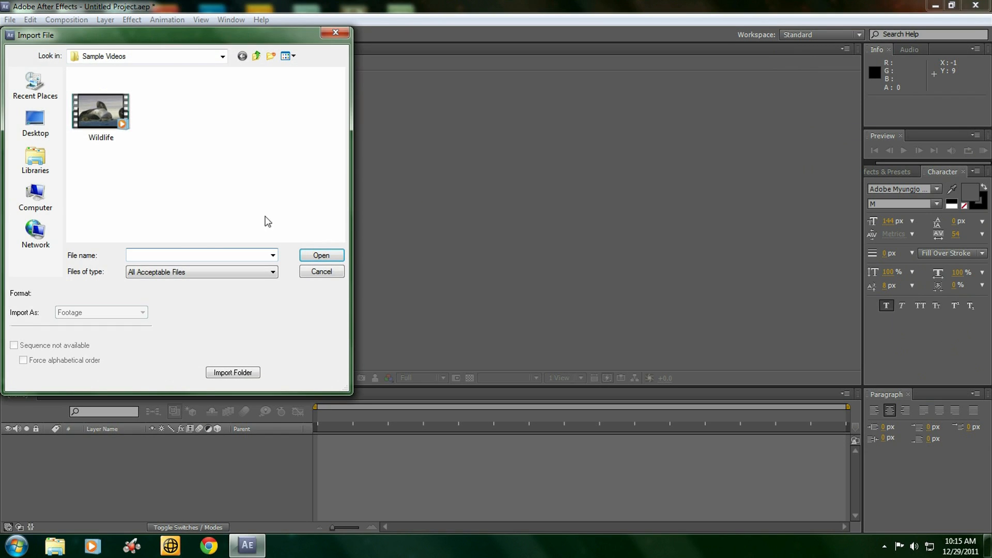
left_click(100, 112)
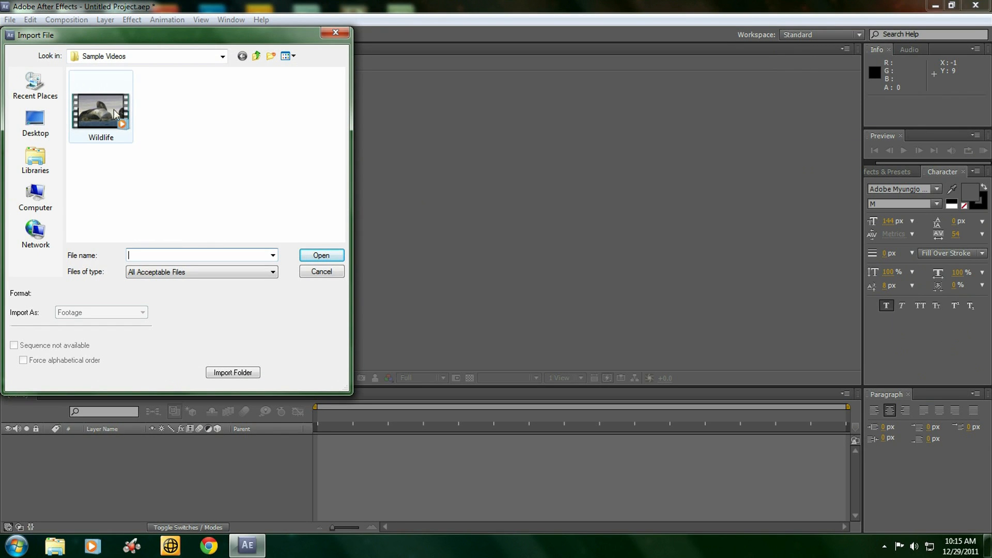
mouse_move(106, 126)
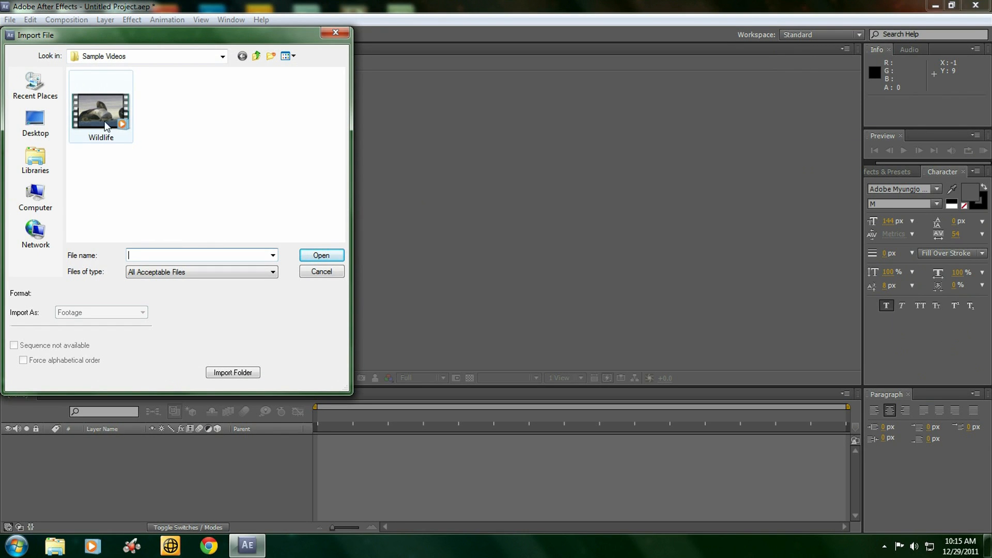
double_click(100, 113)
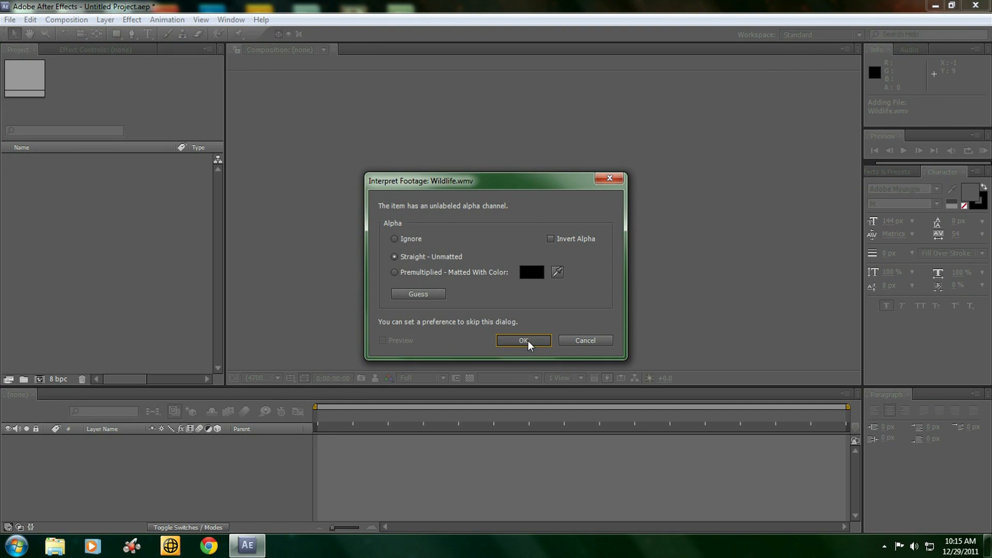
left_click(523, 340)
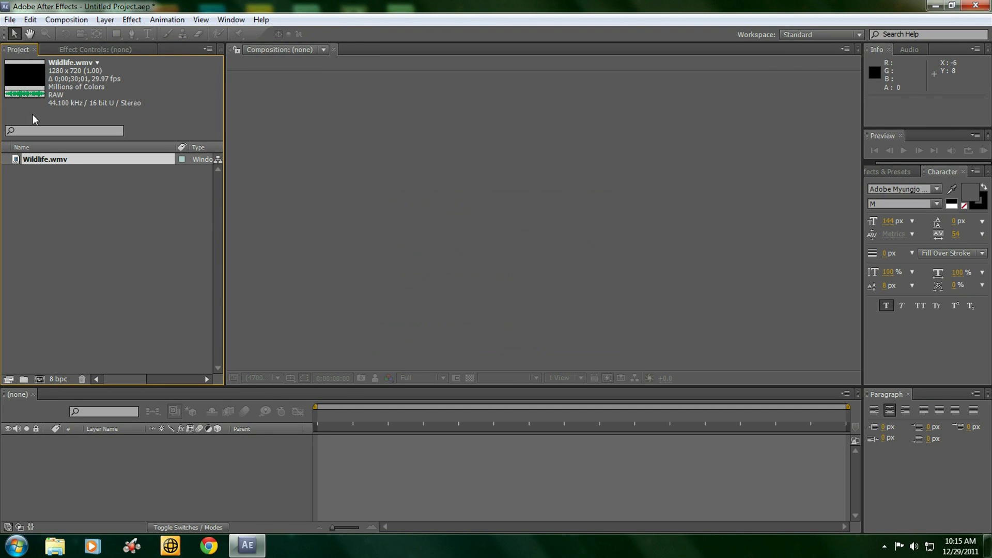
mouse_move(53, 280)
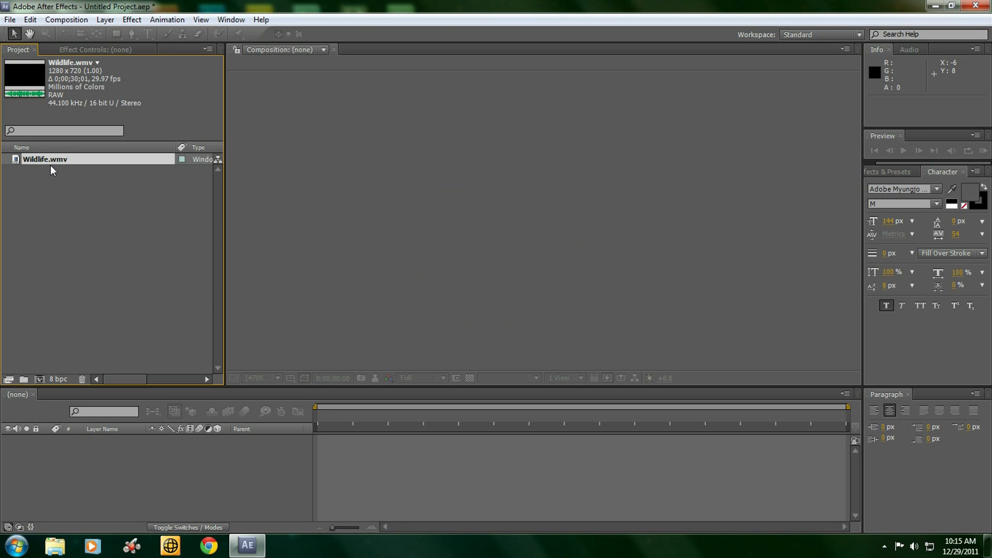
mouse_move(52, 176)
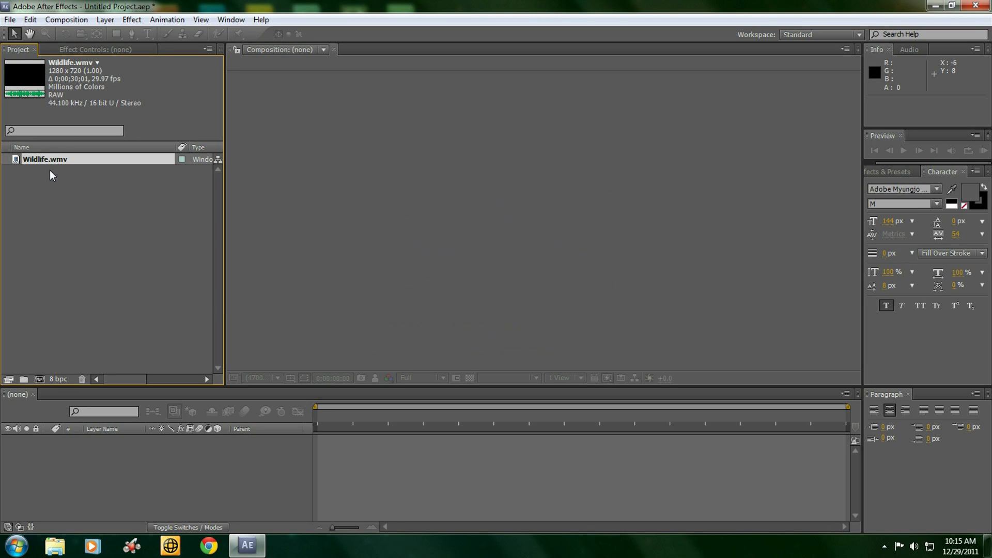
mouse_move(52, 164)
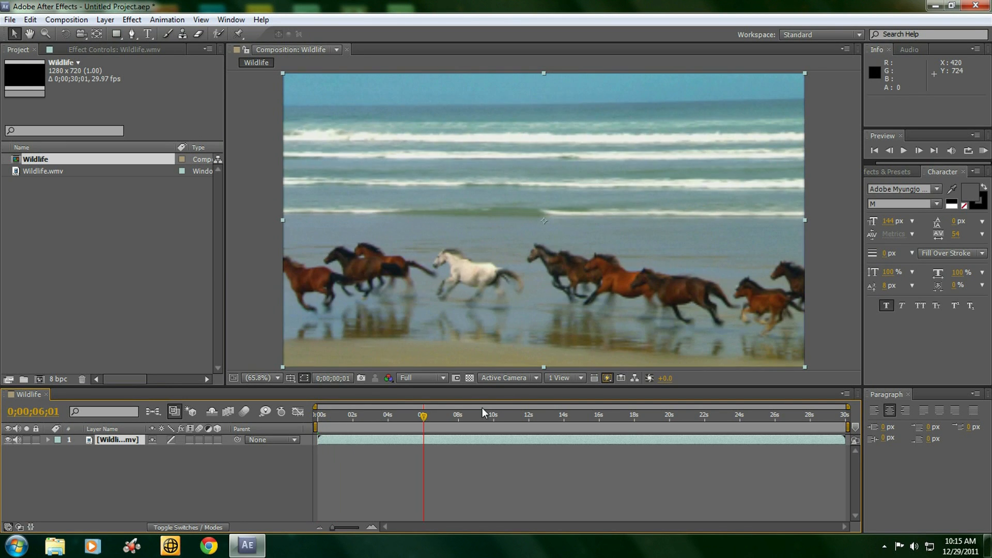
- Scrub the Wildlife timeline to about 22 seconds and back to the start
left_click(714, 416)
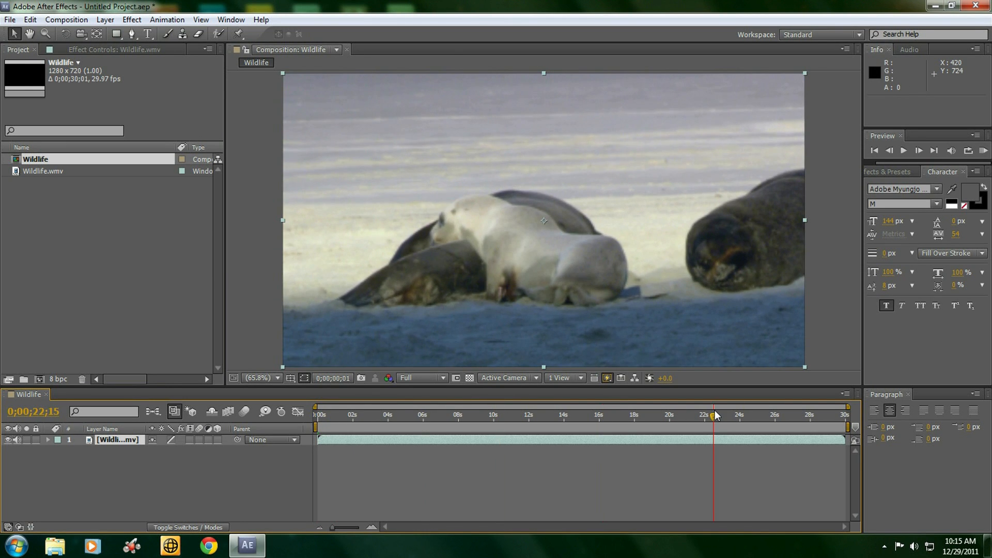
left_click(823, 415)
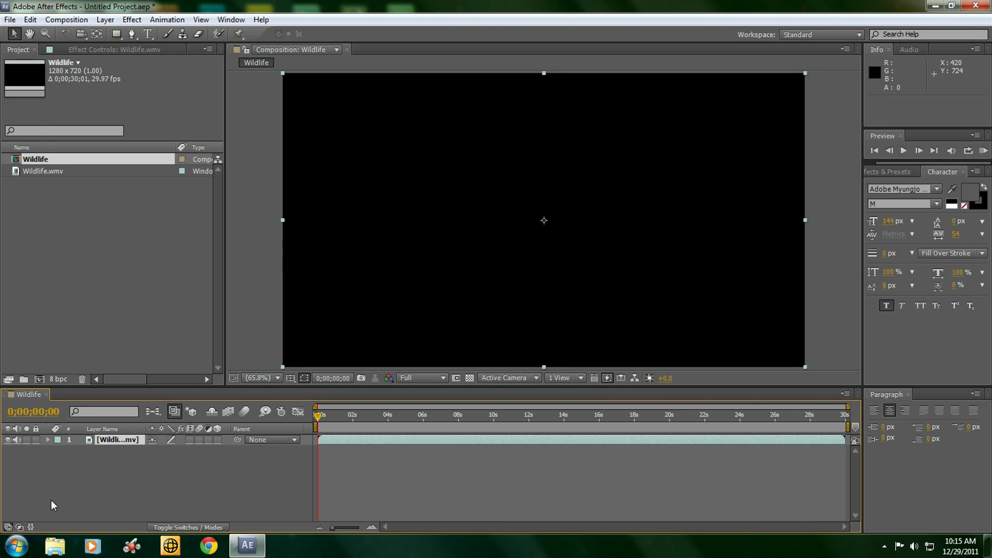
mouse_move(72, 100)
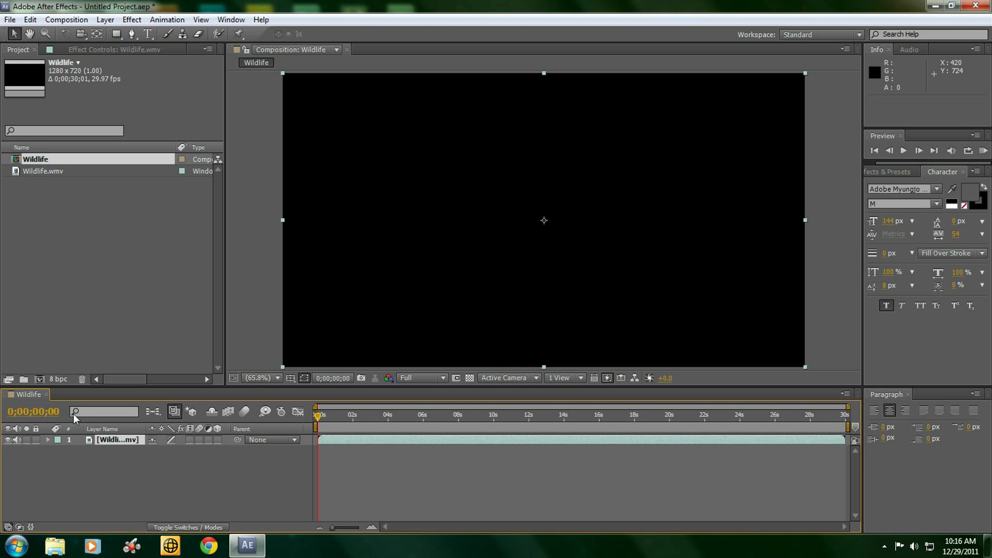
mouse_move(213, 452)
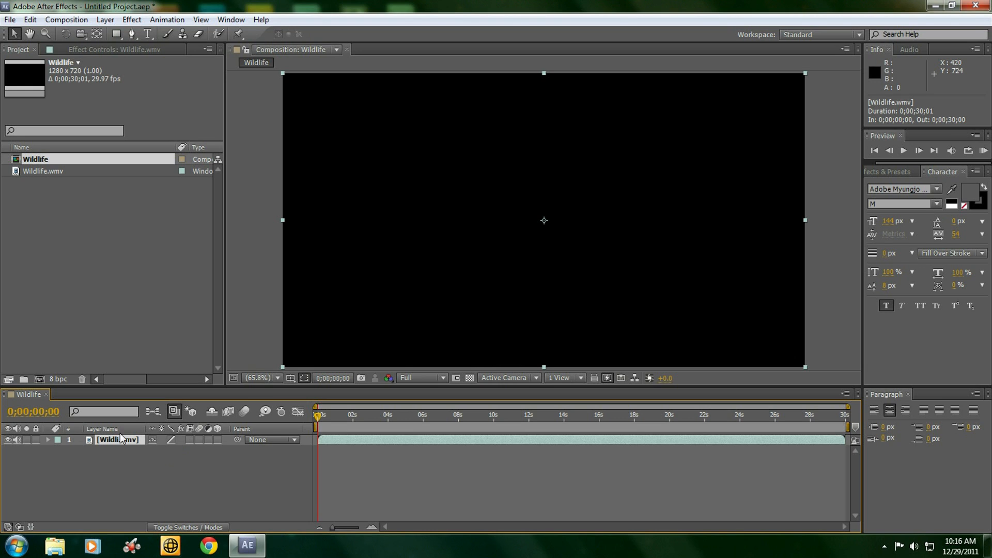
- Add a new black solid over Wildlife and lower its opacity to dim the footage
left_click(35, 159)
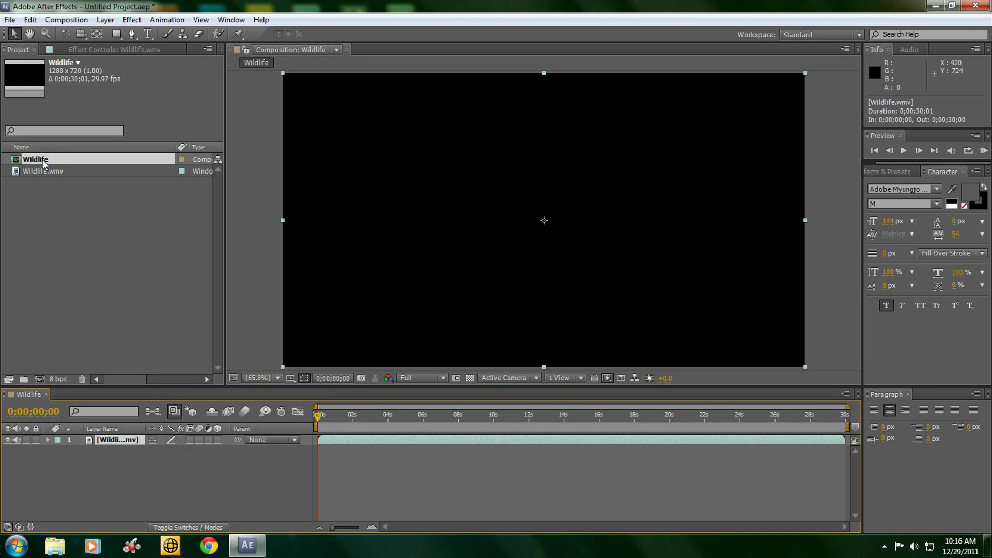
left_click(105, 20)
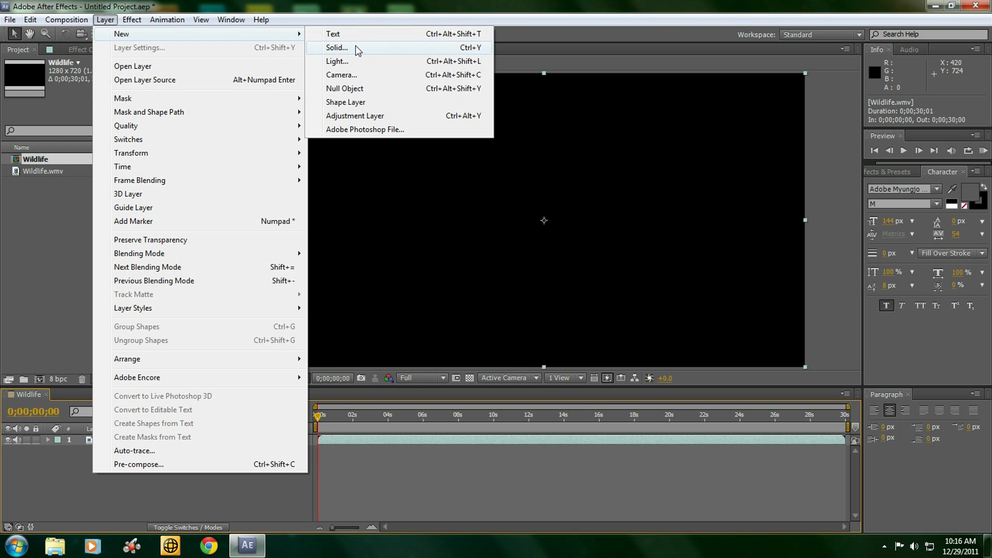
left_click(337, 48)
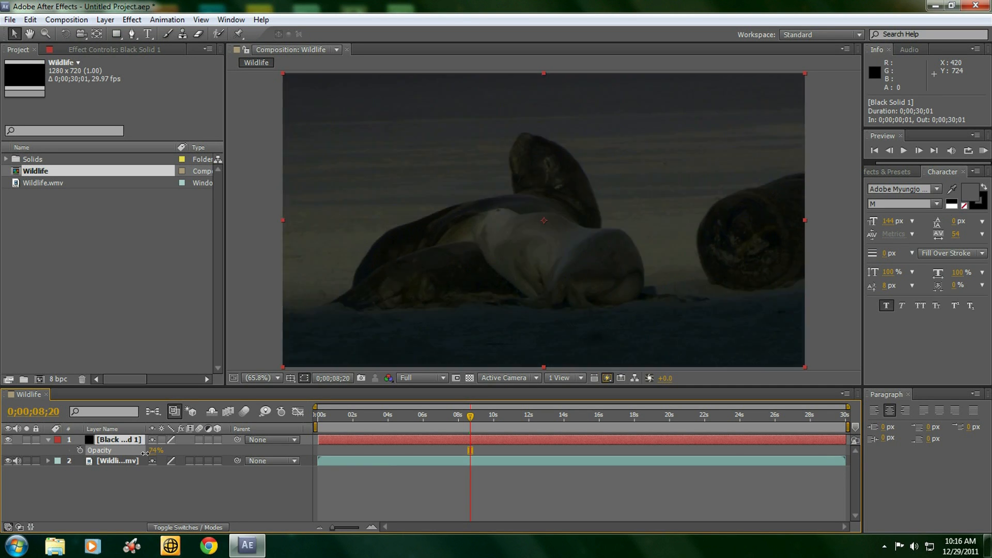
left_click_drag(155, 450, 155, 449)
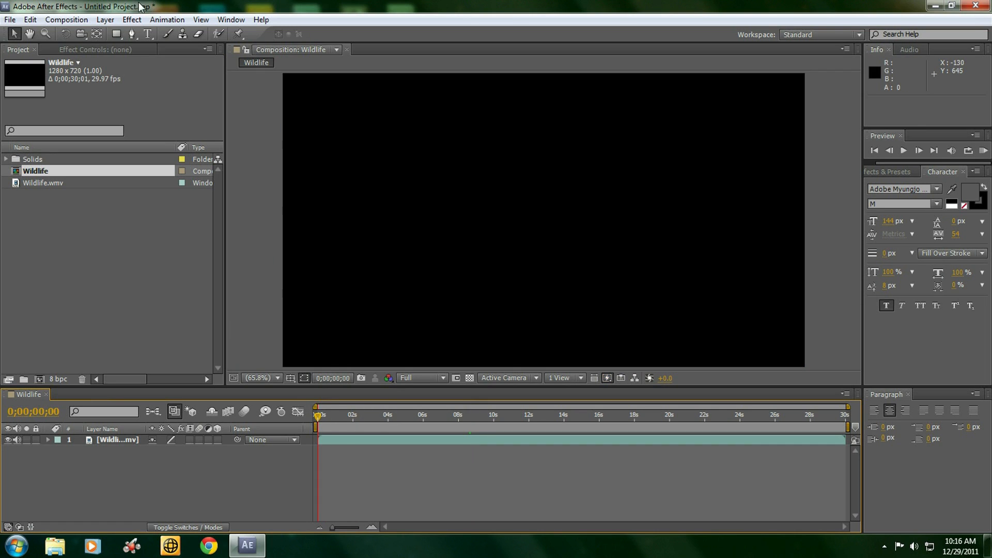
- Add a new text layer reading 'test' and trim its out point to about 4 seconds
left_click(106, 20)
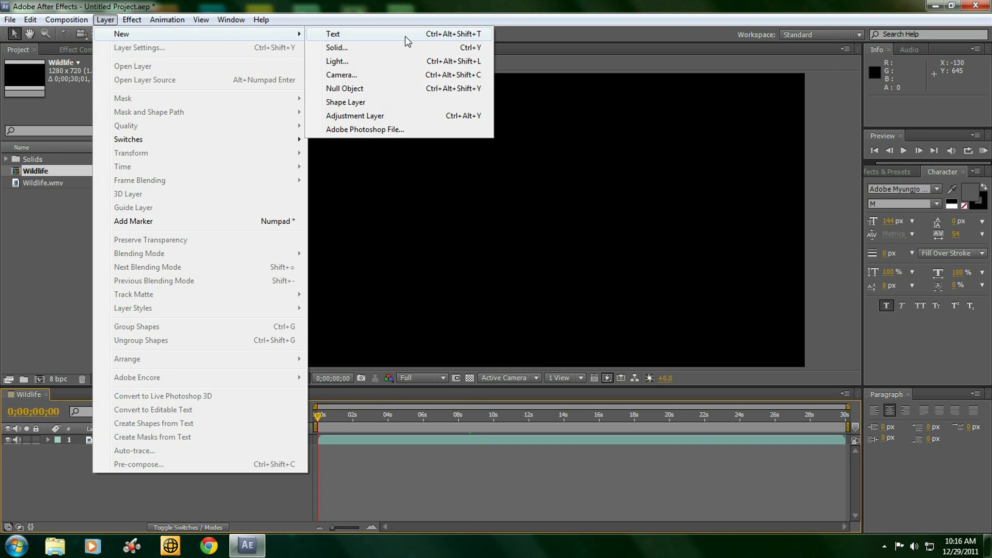
left_click(334, 33)
type("test")
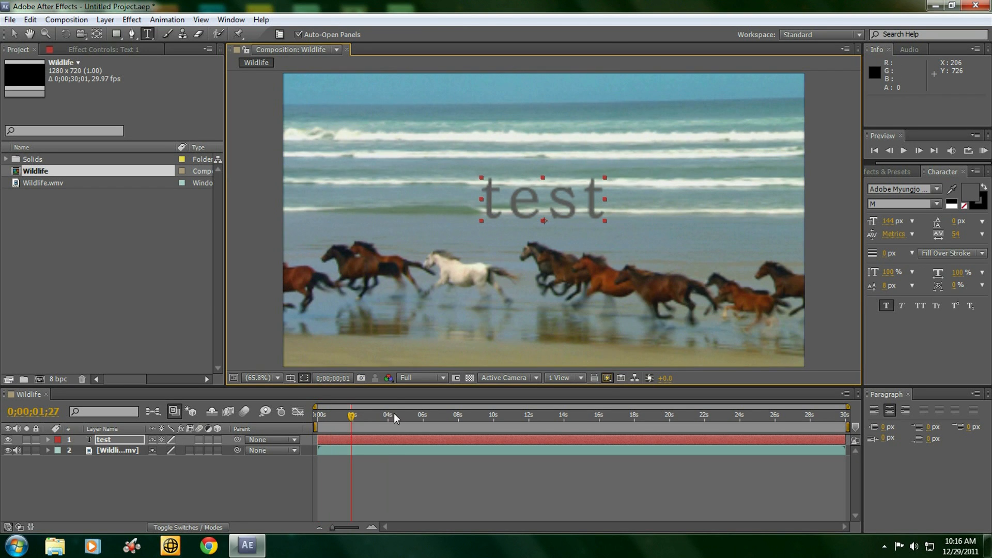
left_click_drag(352, 415, 541, 416)
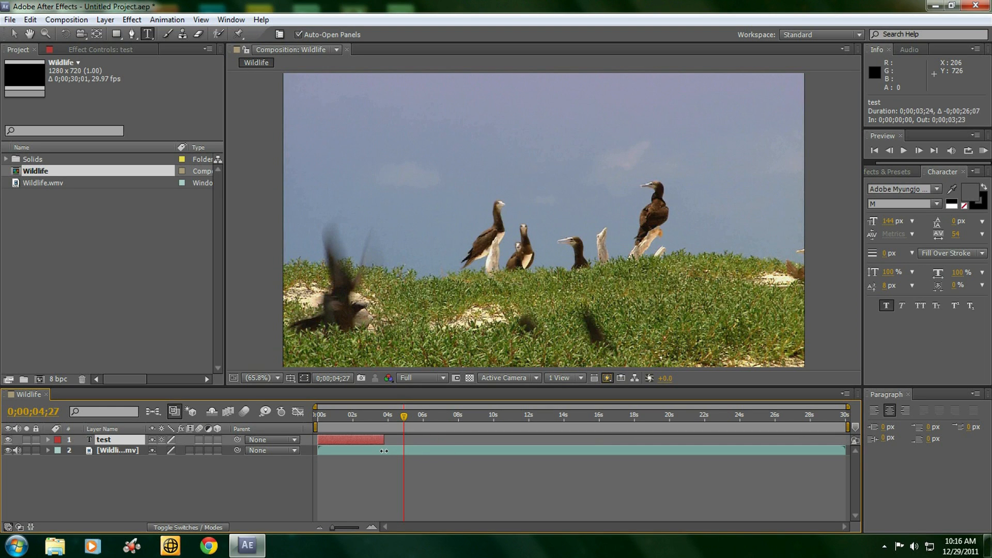
left_click(387, 416)
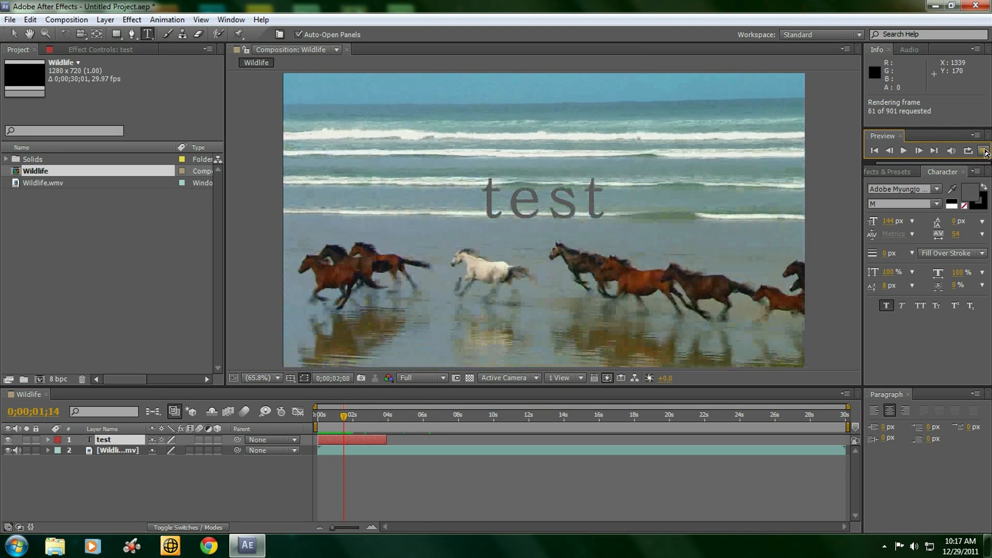
- Run a RAM Preview of the Wildlife composition to check the timed 'test' overlay
left_click(903, 151)
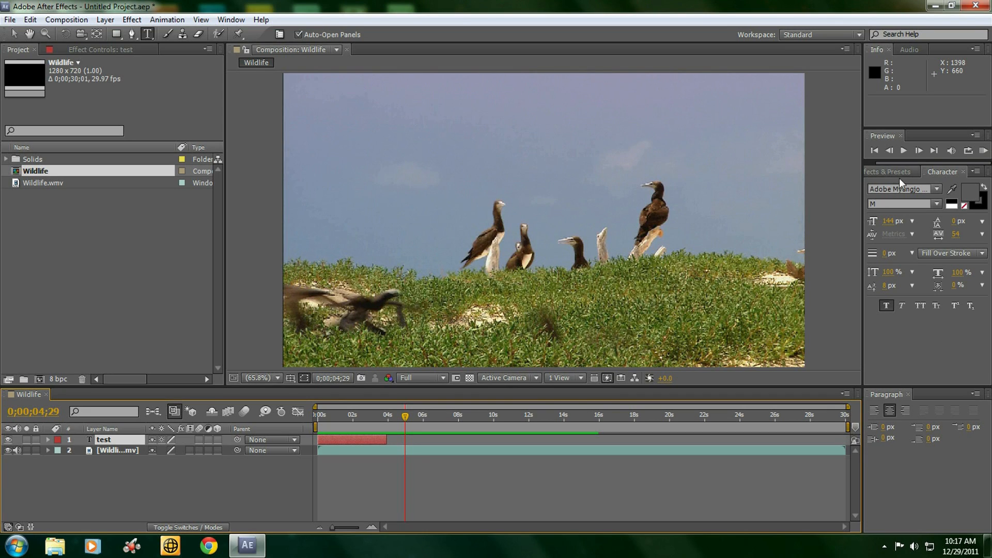
mouse_move(839, 464)
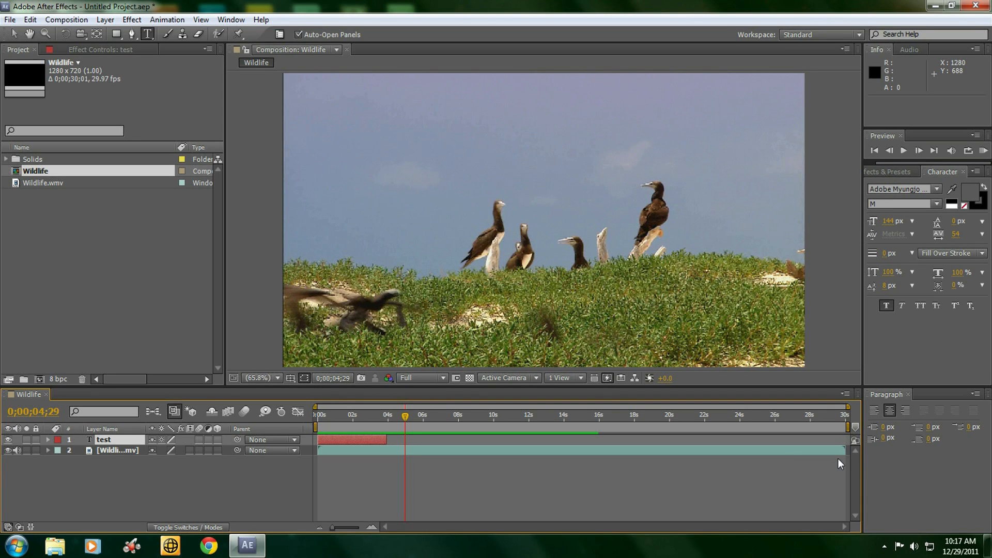
mouse_move(394, 455)
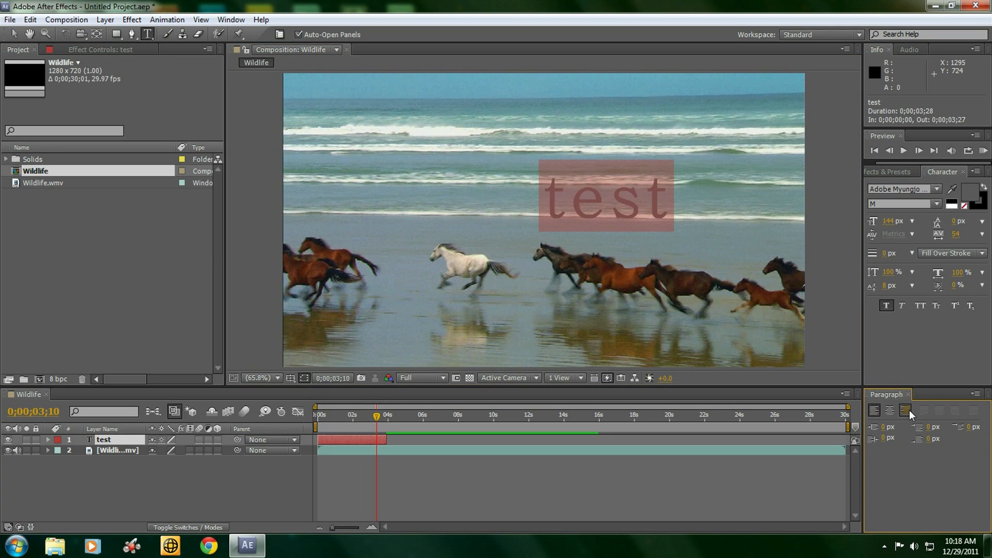
- Centre the 'test' text and set its font to Simplified Arabic
left_click(906, 411)
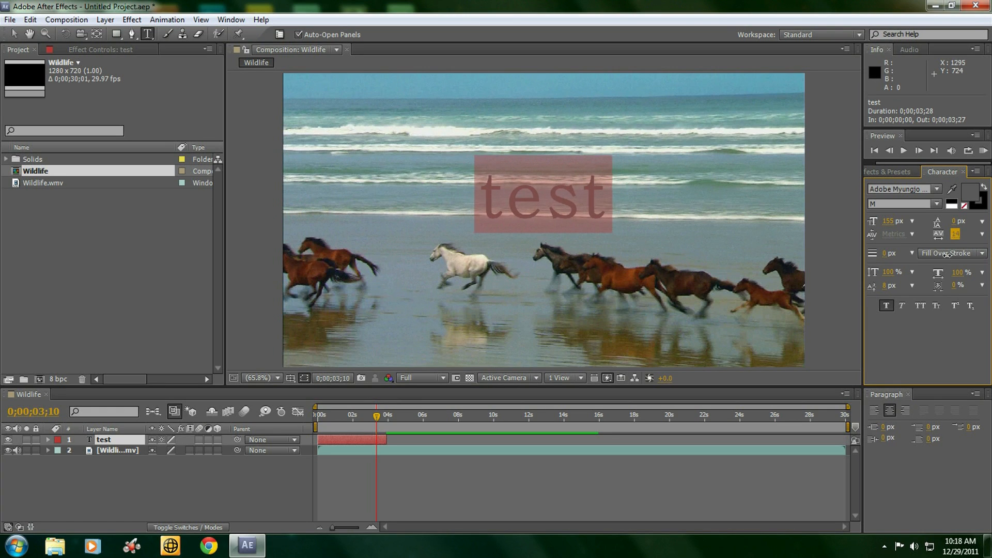
left_click(929, 188)
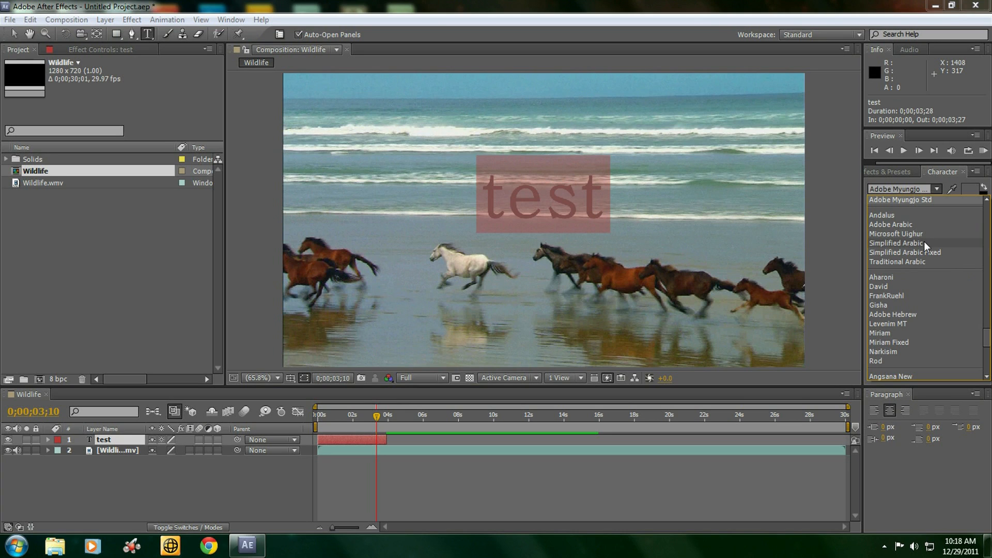
left_click(896, 243)
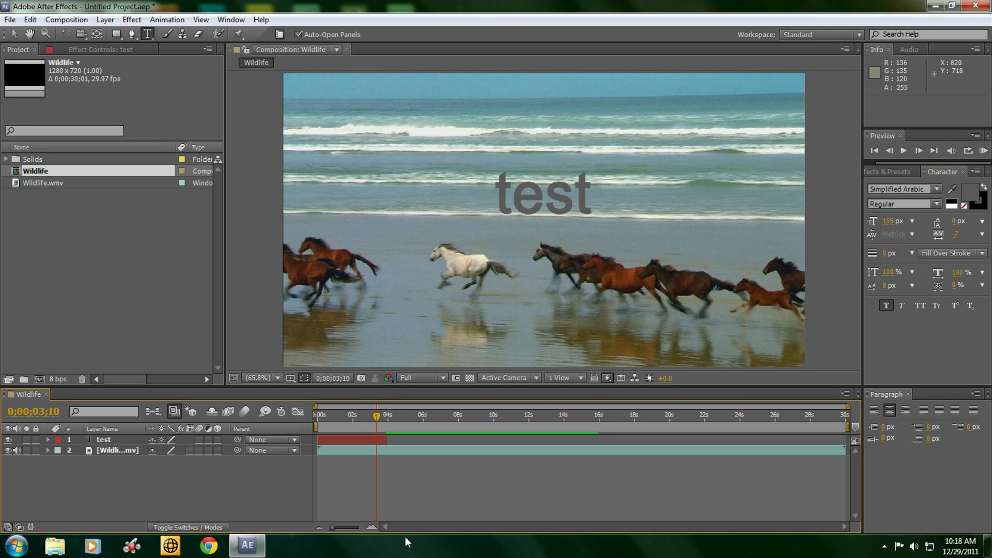
mouse_move(552, 269)
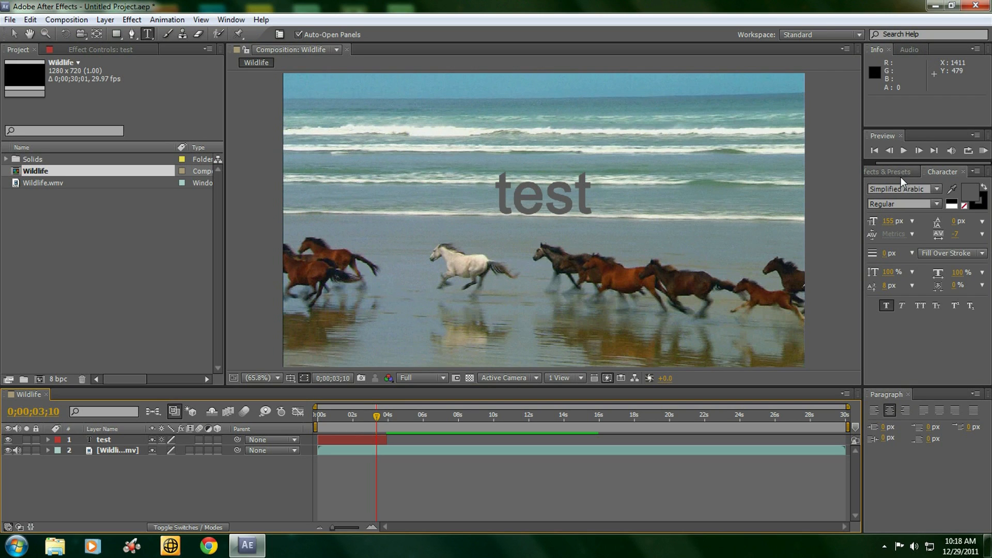
- Show the Effects & Presets panel and browse the Effect menu categories
left_click(893, 171)
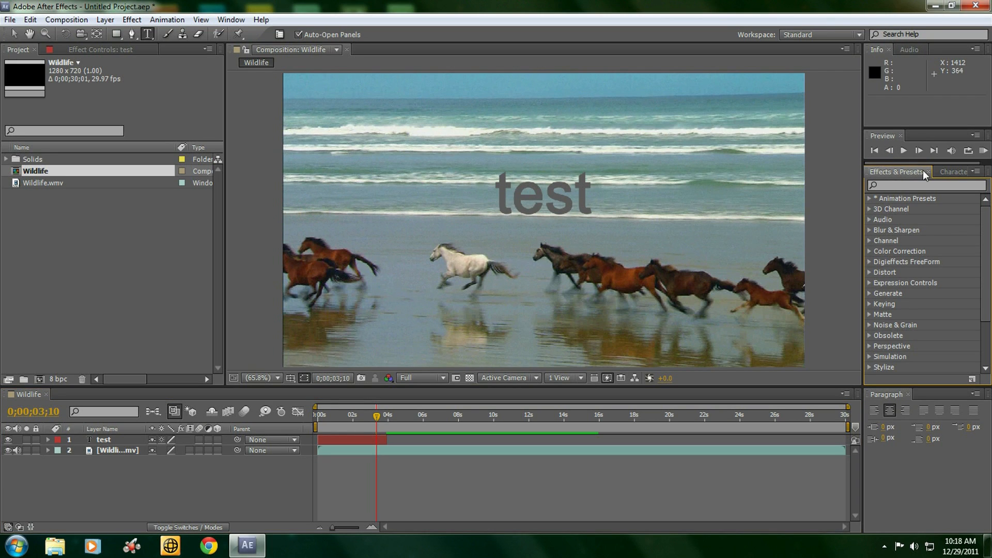
mouse_move(960, 242)
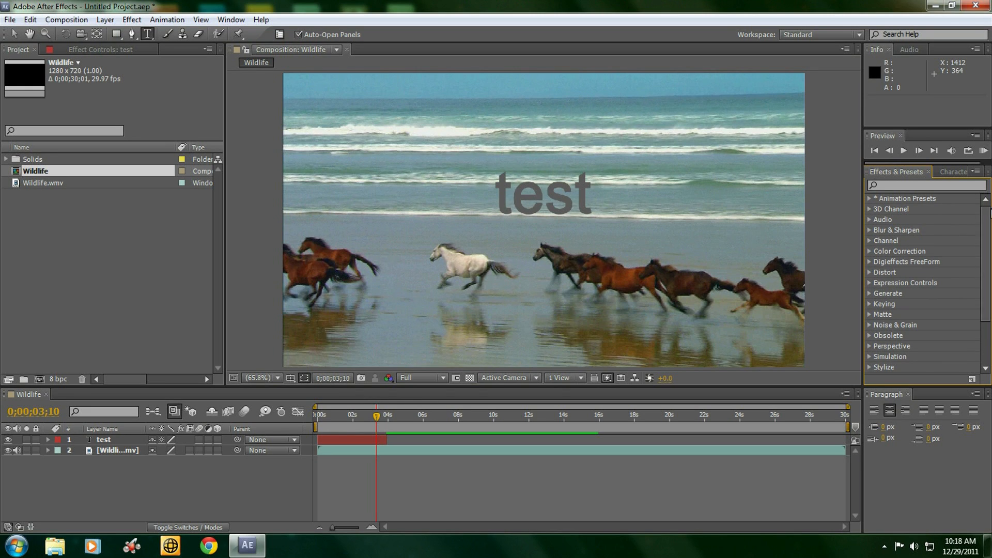
left_click(132, 20)
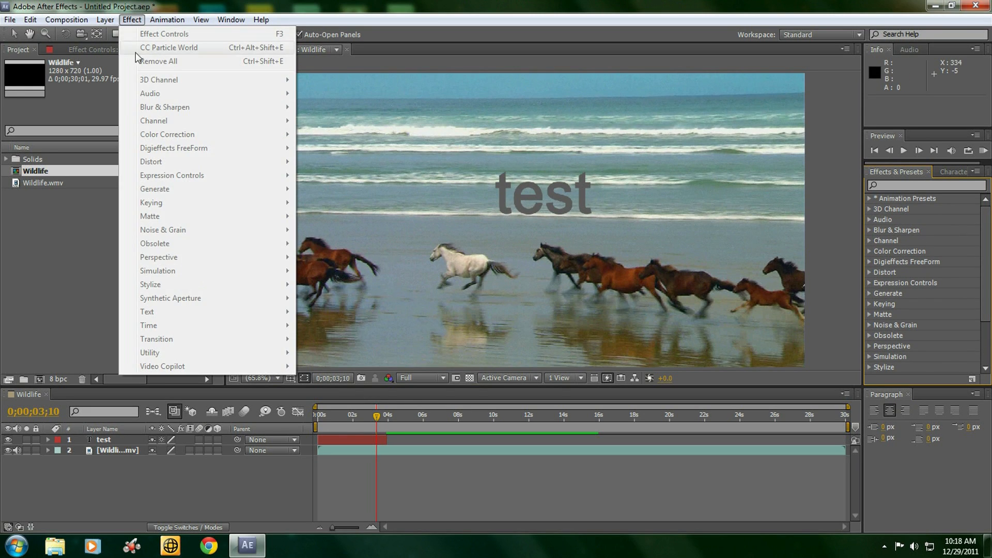
mouse_move(190, 391)
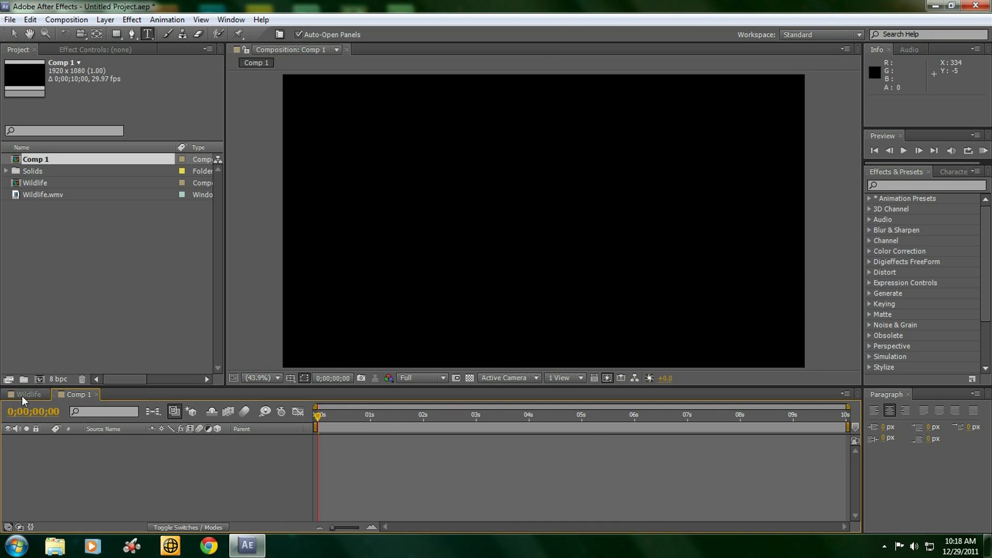
- Add a black solid layer to Comp 1 and apply Simulation > CC Particle World to it
left_click(27, 393)
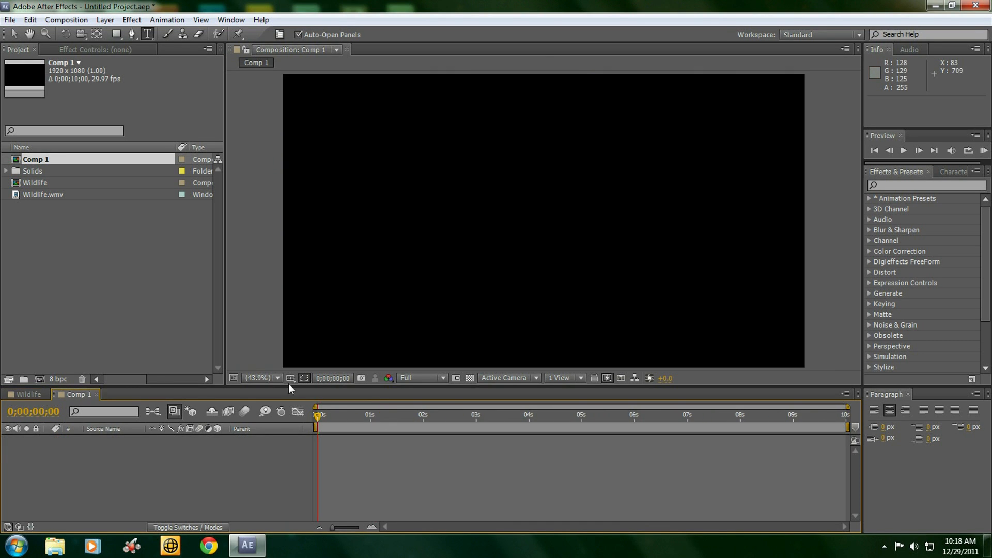
left_click(132, 19)
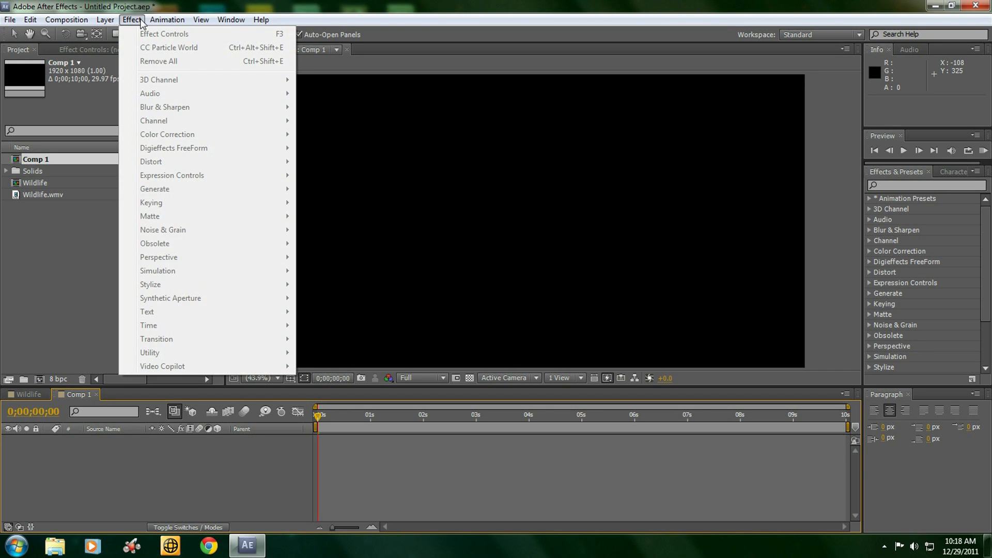
left_click(105, 20)
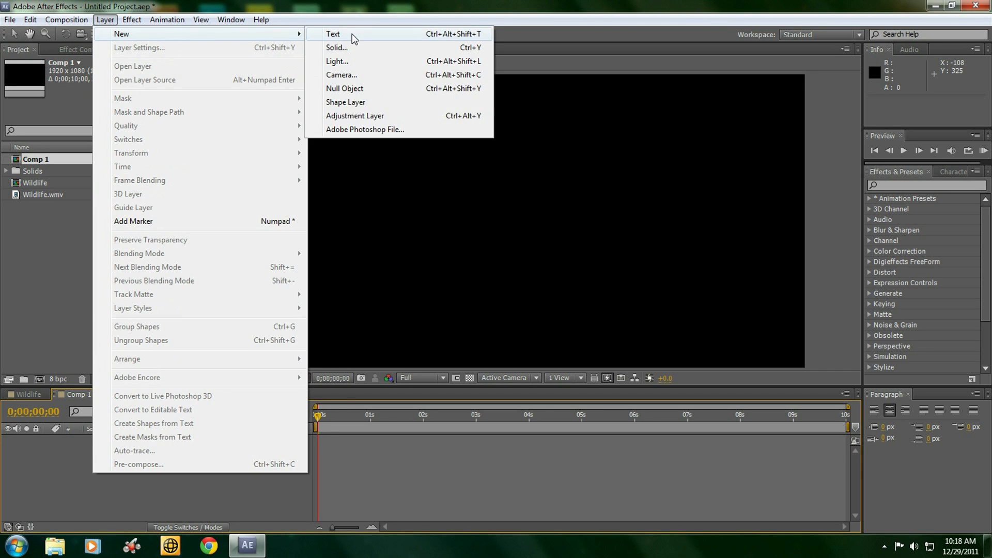
left_click(337, 48)
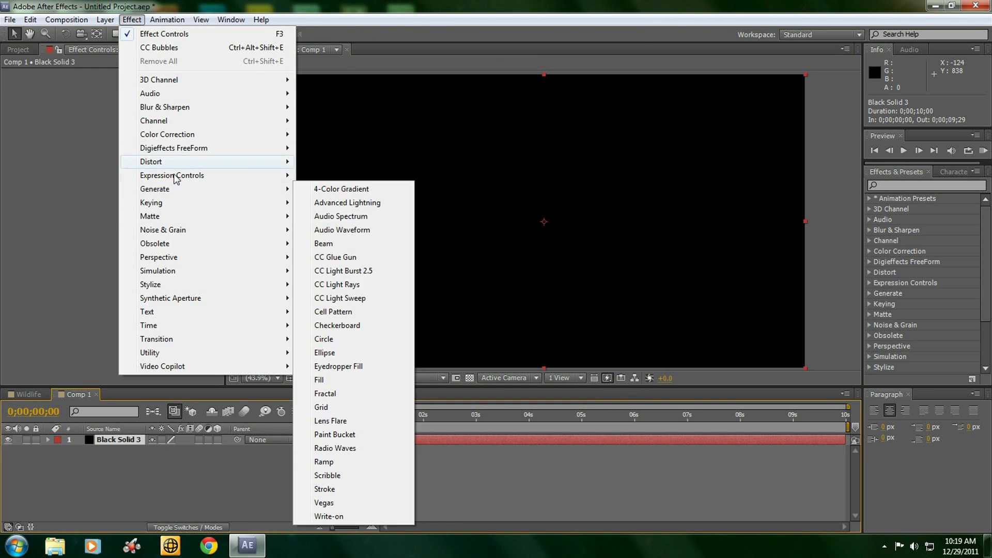
mouse_move(157, 270)
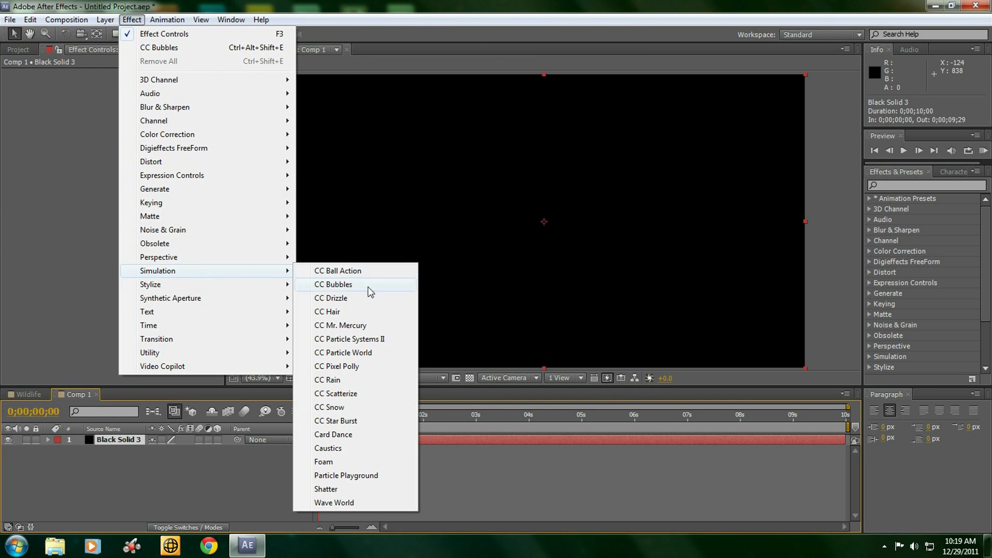
left_click(343, 352)
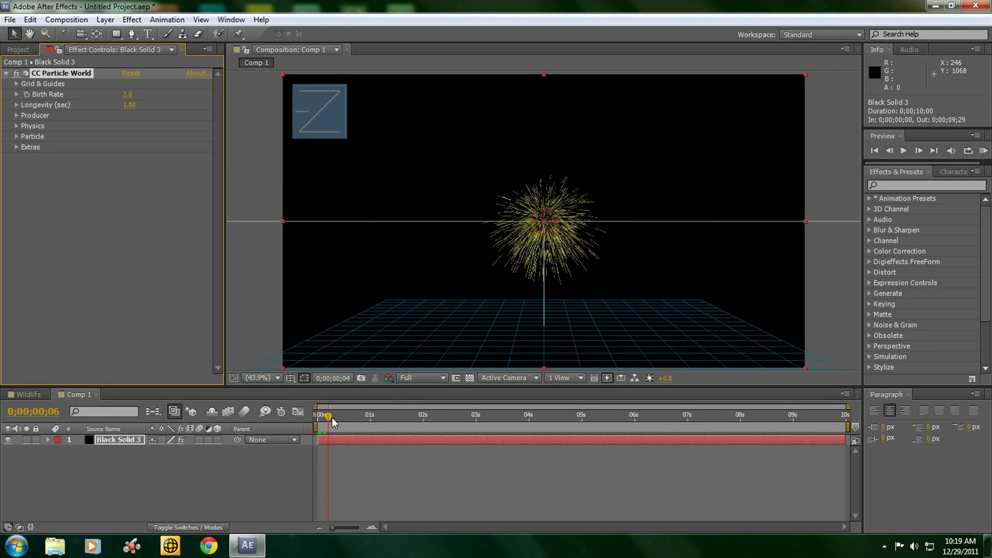
- Advance the timeline and shift the particle Producer Position X back to the middle
left_click_drag(328, 416, 443, 416)
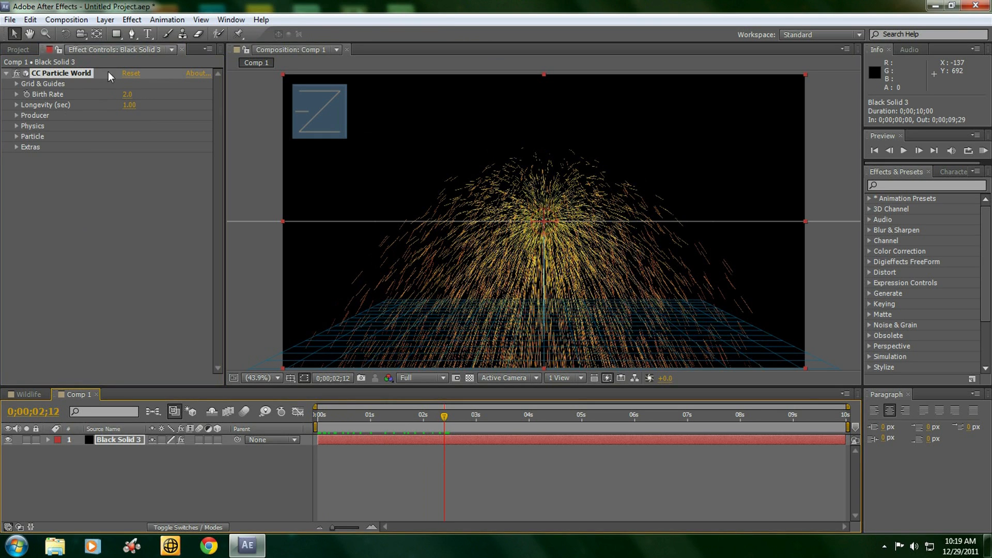
left_click(16, 115)
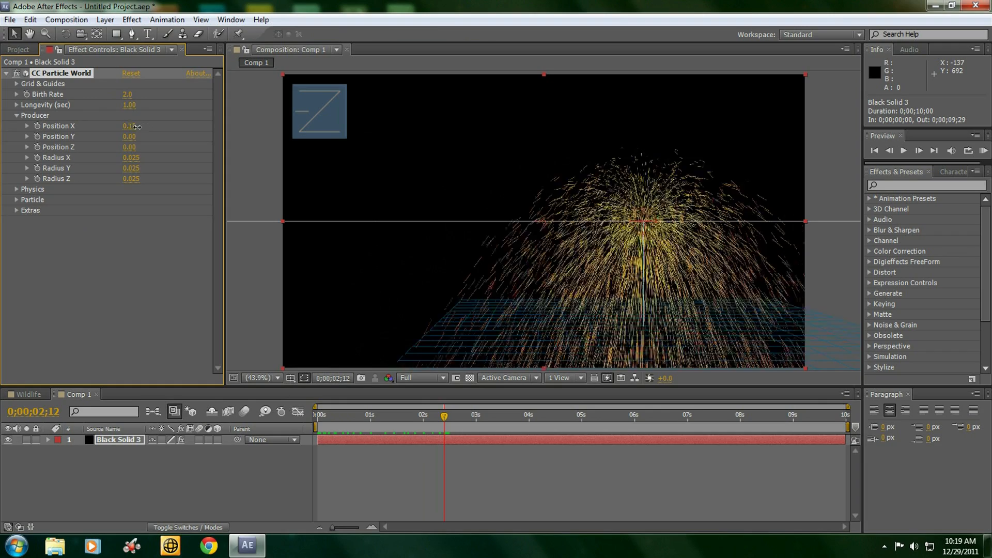
left_click_drag(131, 126, 123, 126)
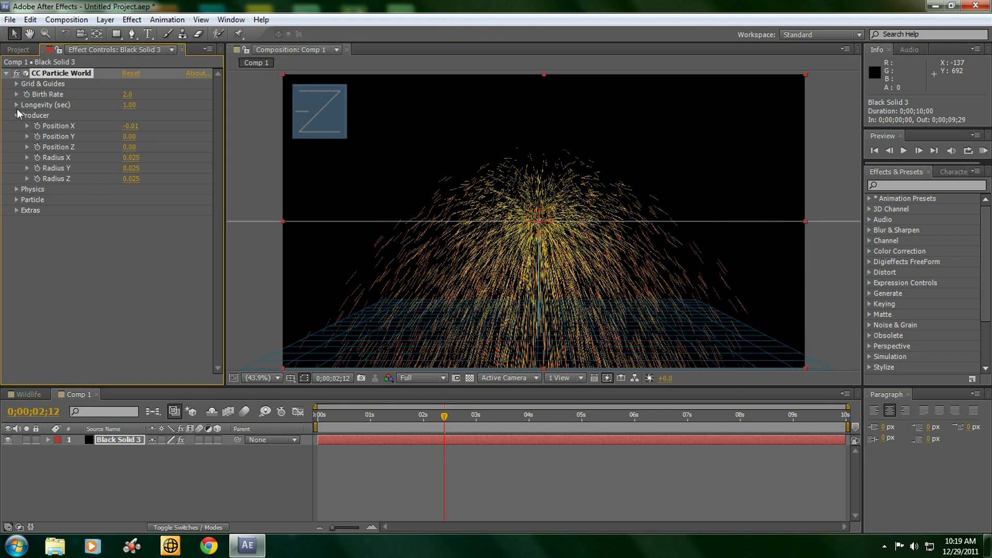
left_click(15, 105)
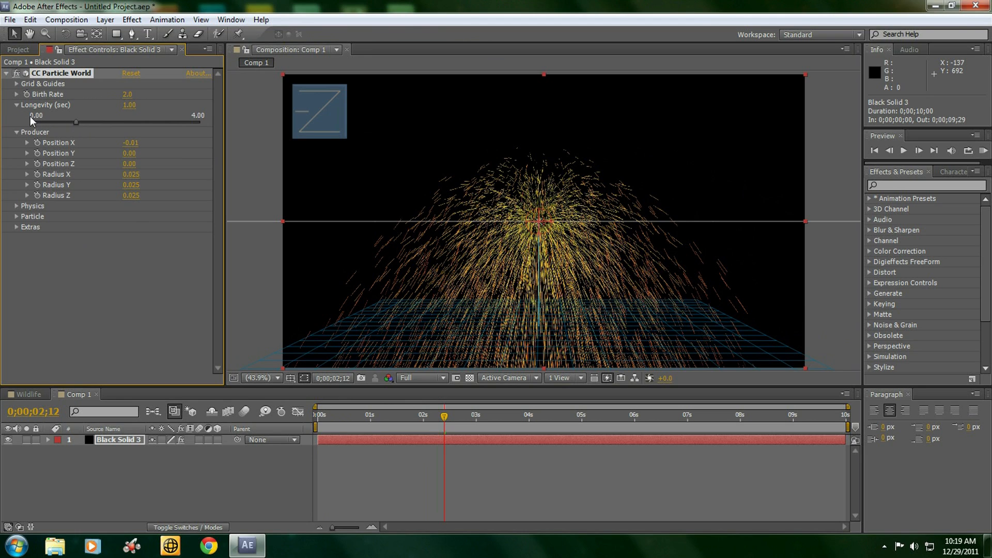
- Set Particle Type to Faded Sphere and Physics Gravity to 0
left_click(15, 188)
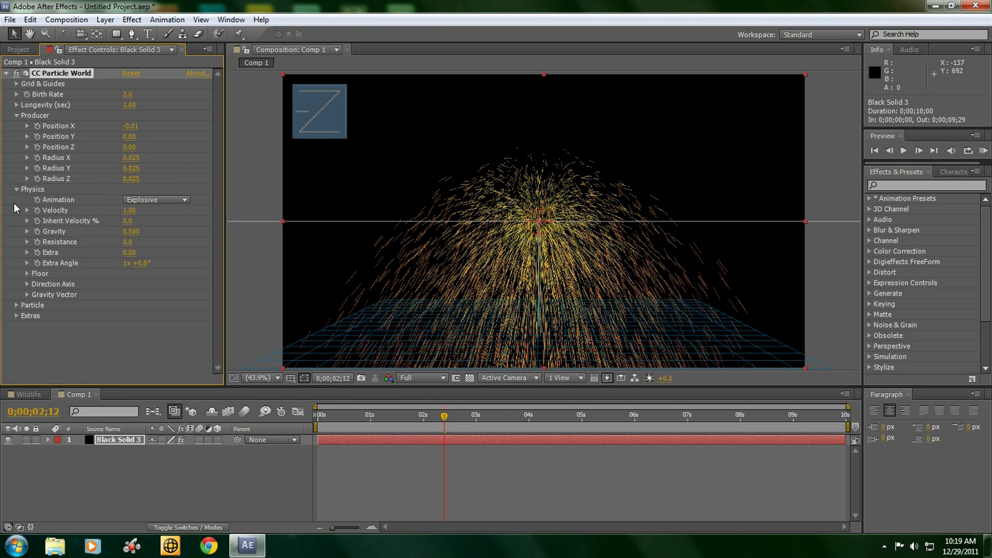
left_click(15, 188)
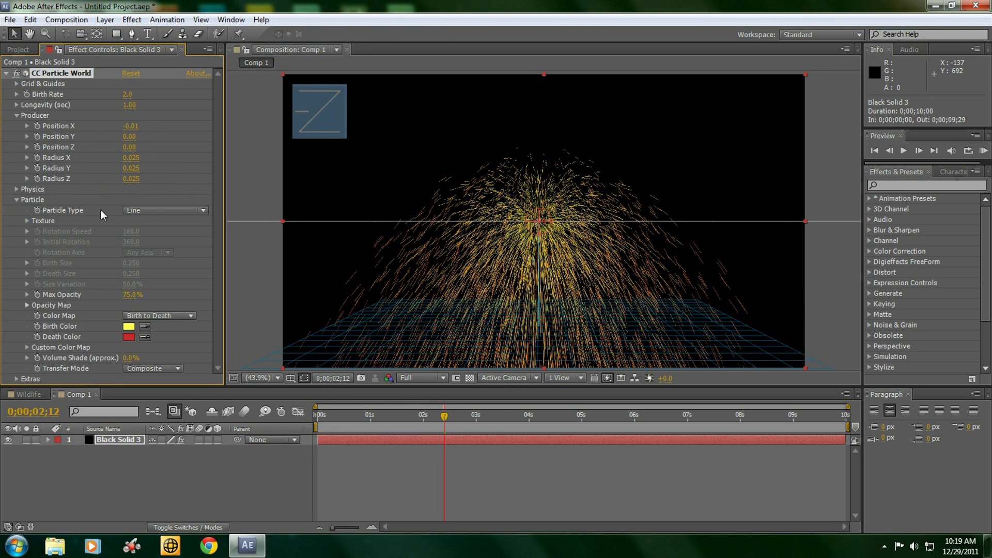
left_click(166, 210)
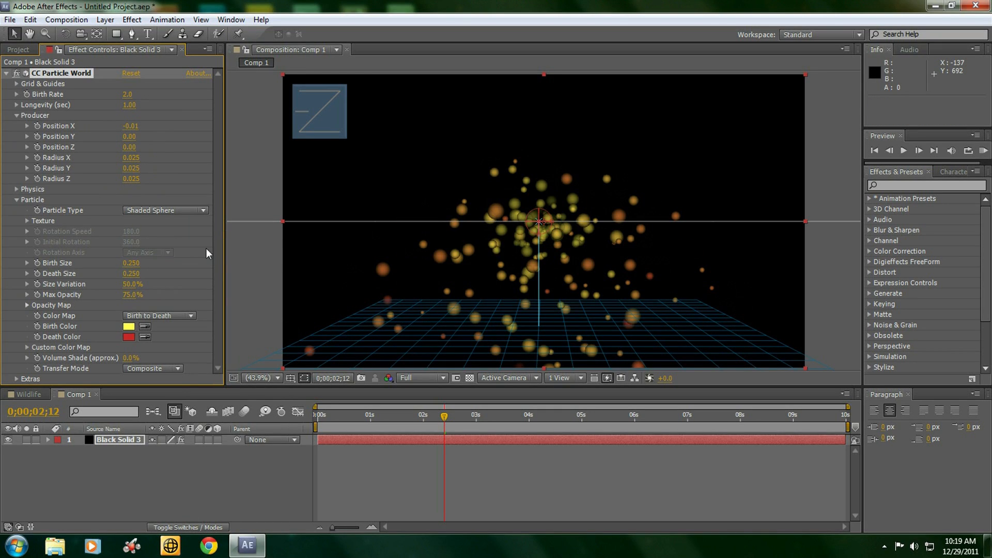
left_click(165, 210)
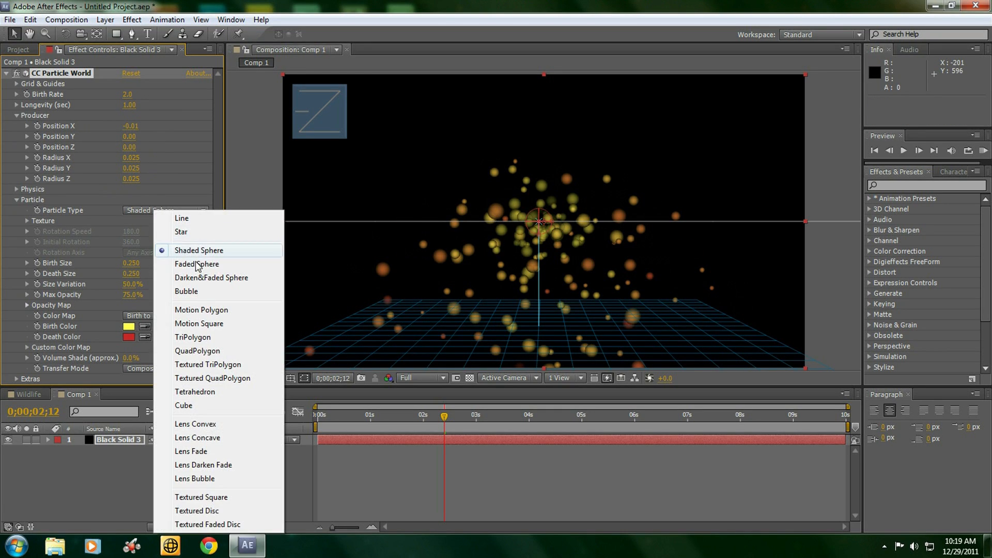
left_click(197, 263)
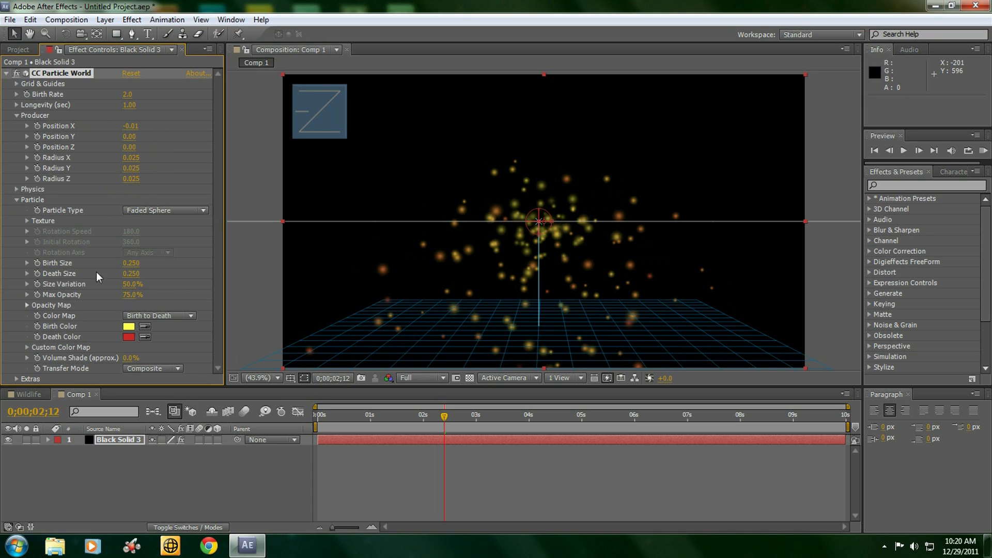
left_click(16, 200)
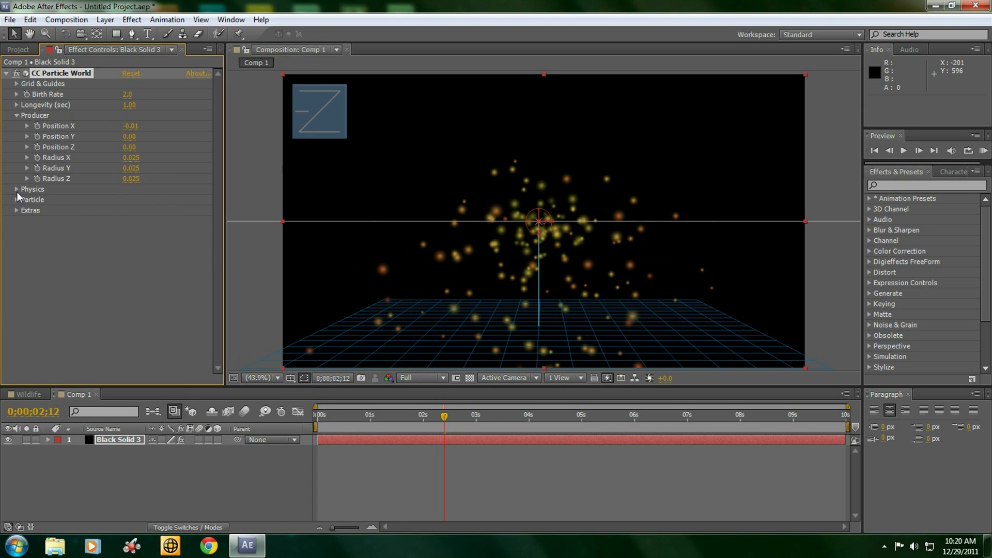
left_click(15, 188)
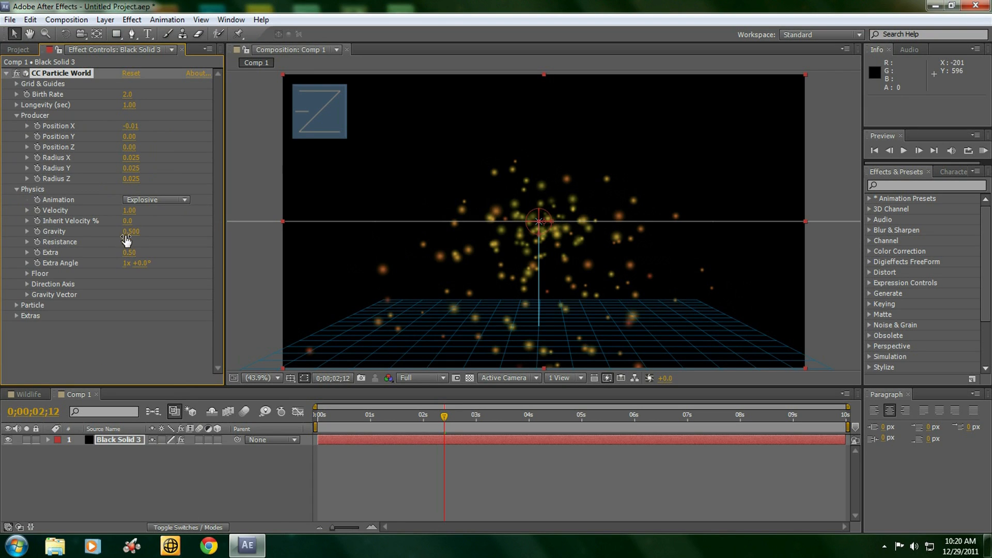
left_click(131, 230)
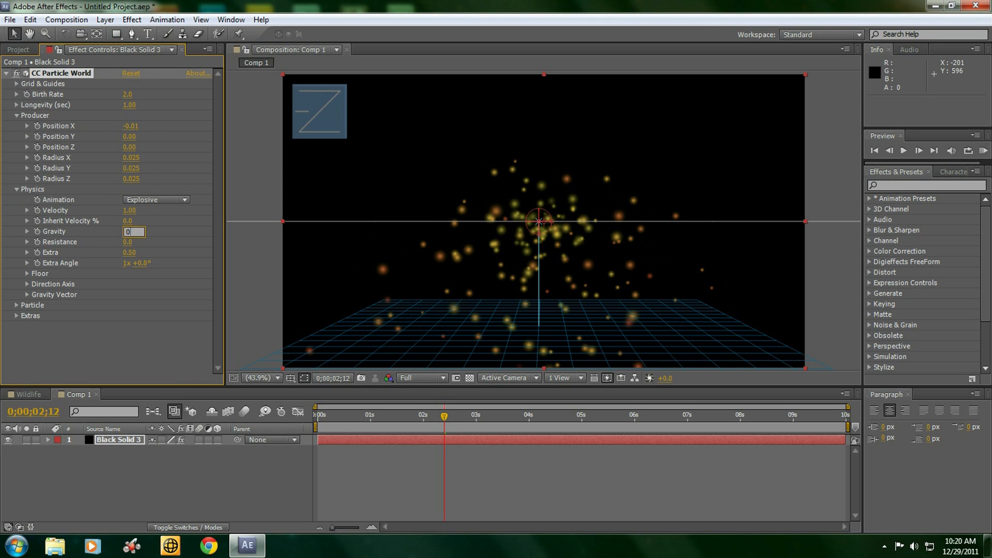